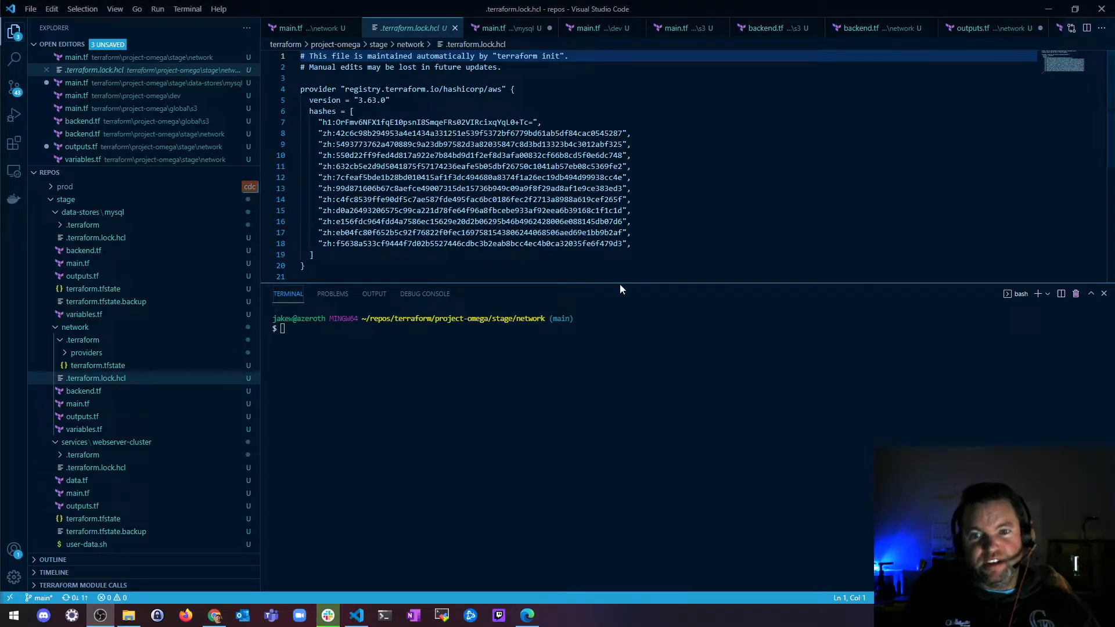
Step: View the stage/network backend.tf with its S3 bucket, key, region and DynamoDB lock settings
click(96, 377)
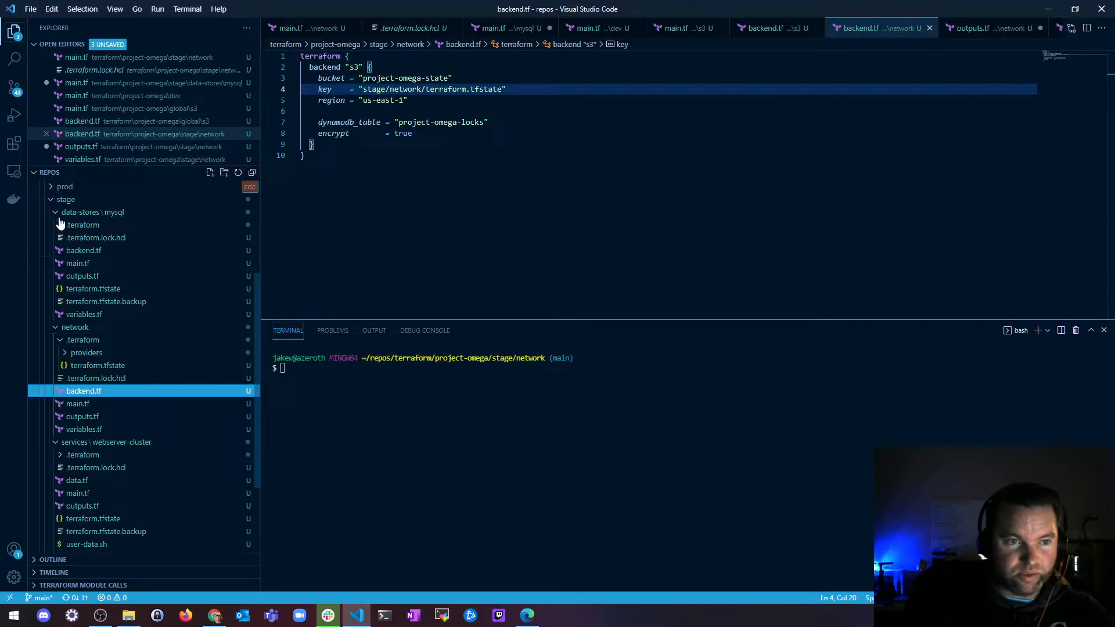
Step: Collapse the data-stores mysql folder and view stage/network main.tf with the us-east-1 provider
click(93, 212)
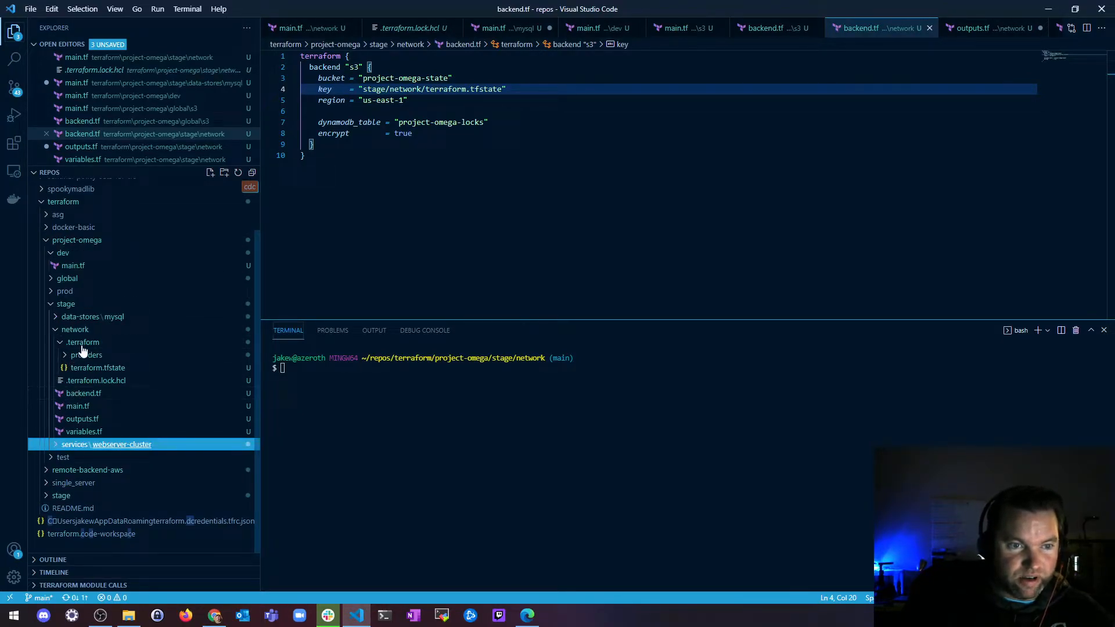
click(76, 405)
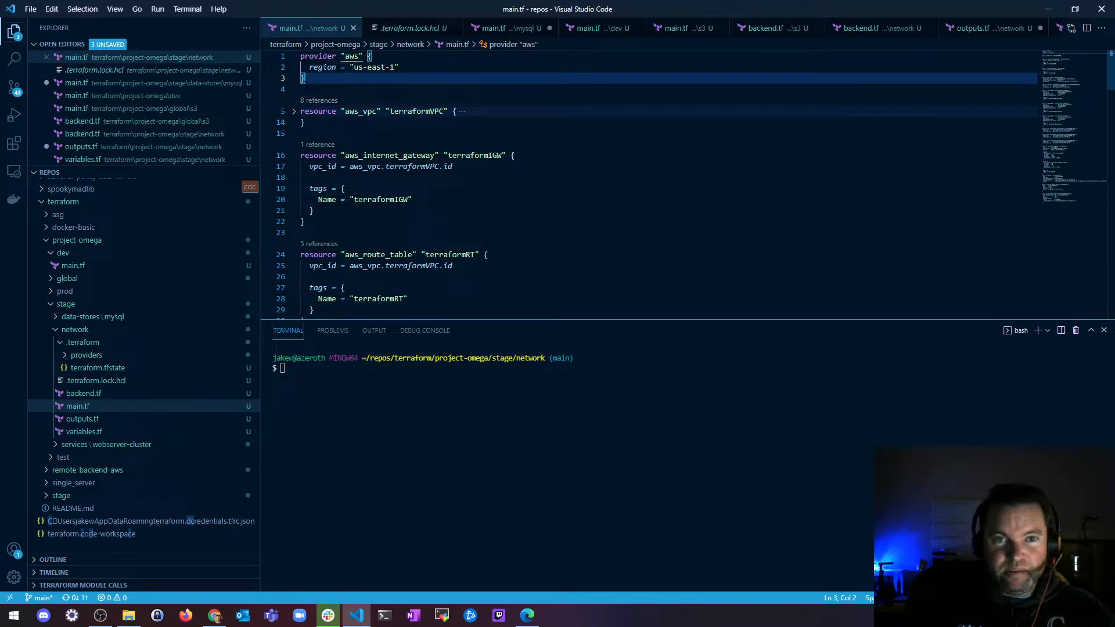
mouse_move(354, 55)
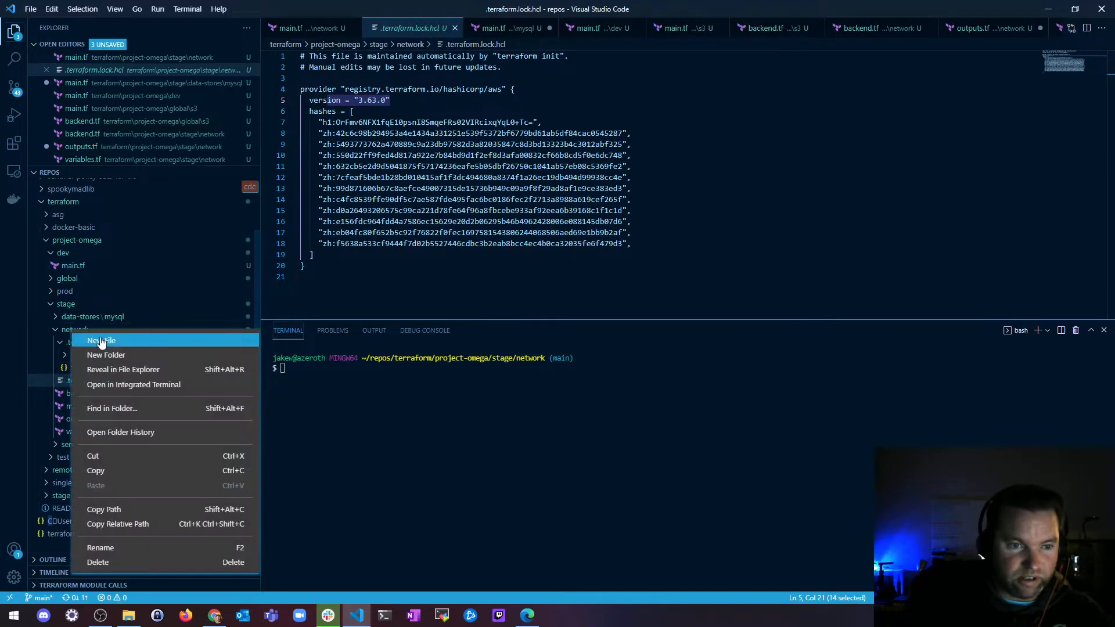
Step: Create versions.tf in stage/network containing a terraform block with empty required_providers
click(102, 341)
text(versions.tf)
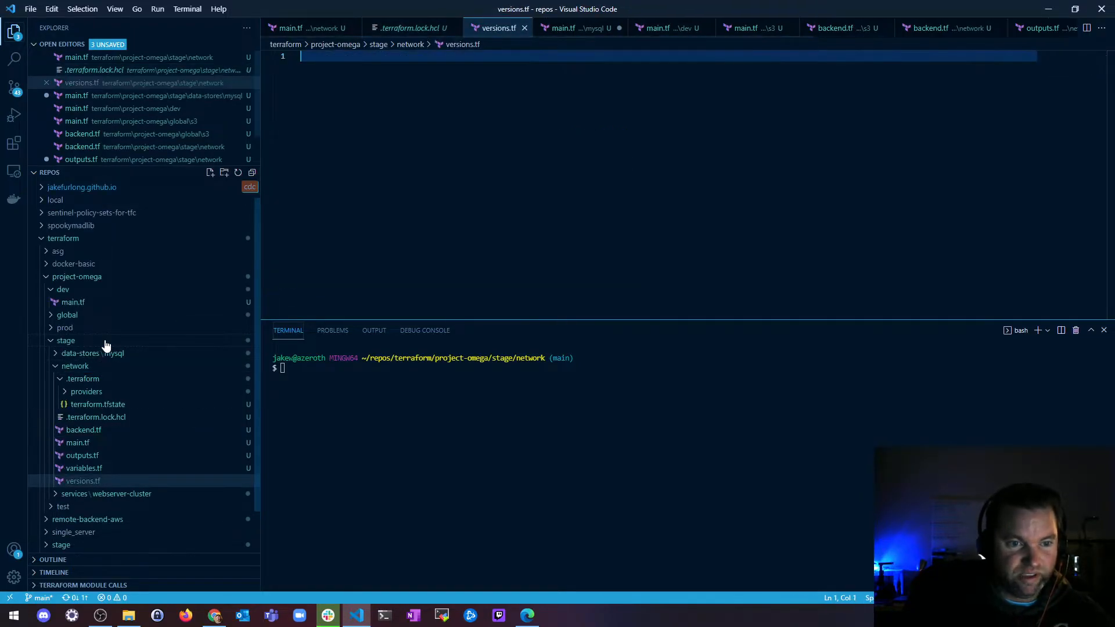
text(t)
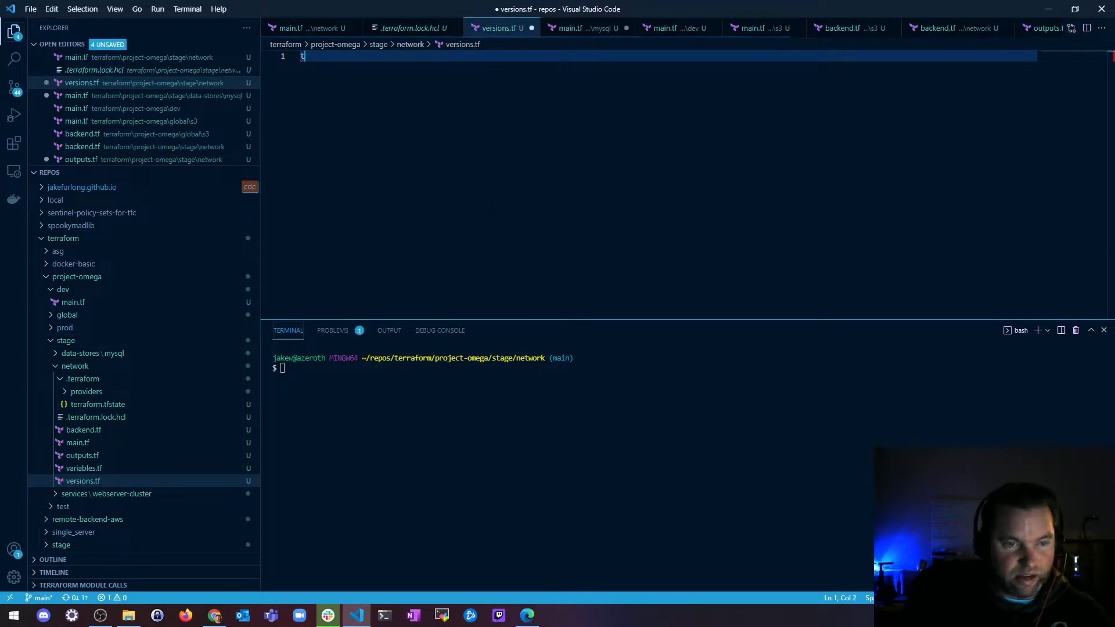
text(t)
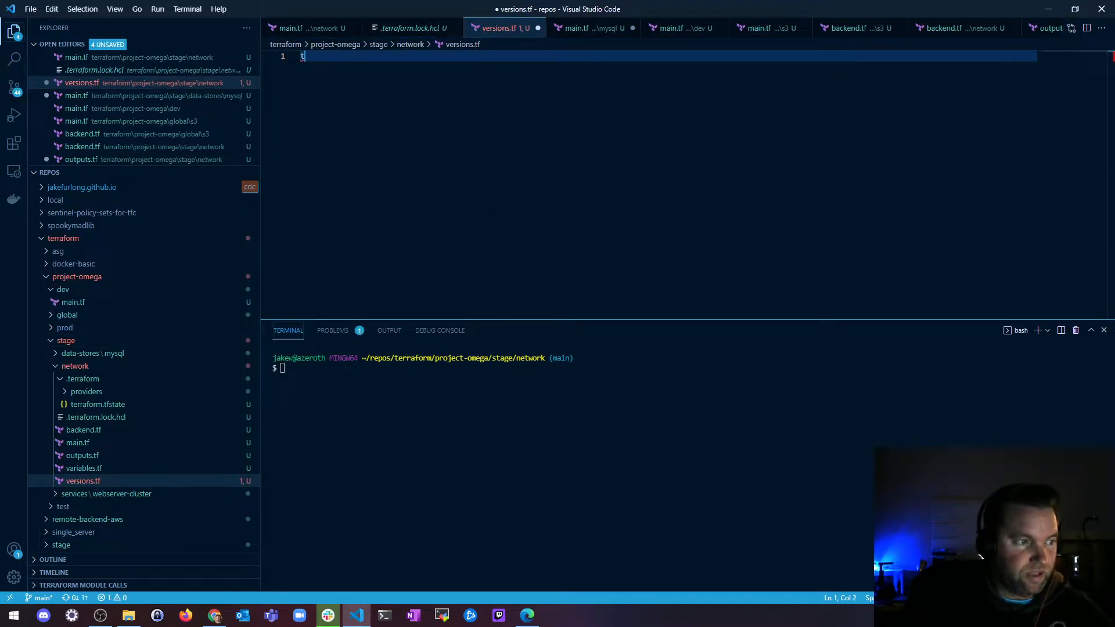
text(terraform)
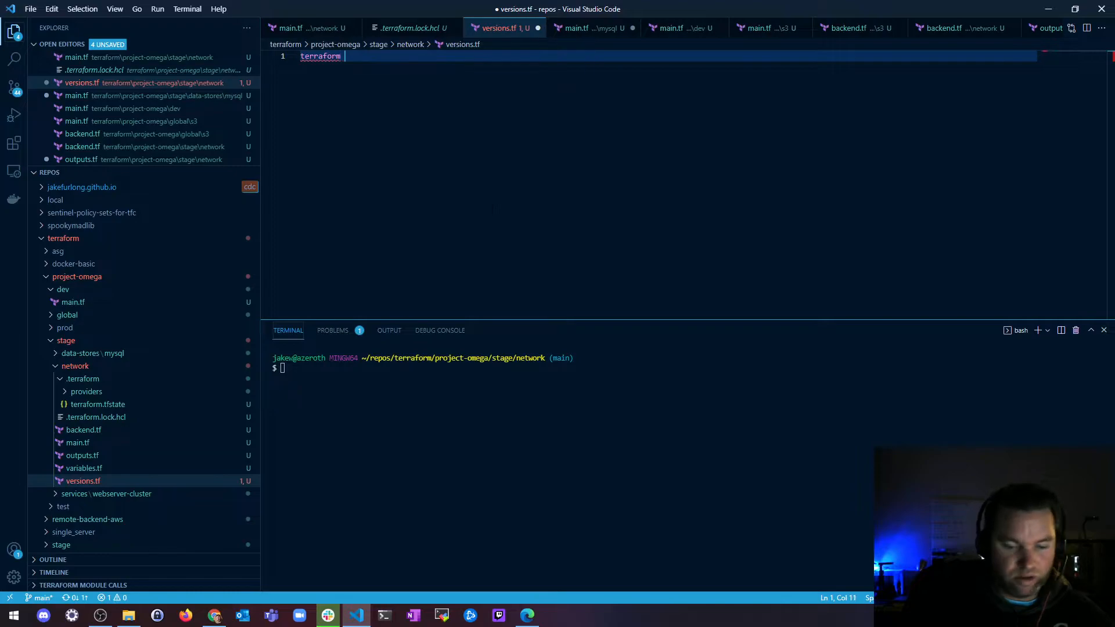
text({)
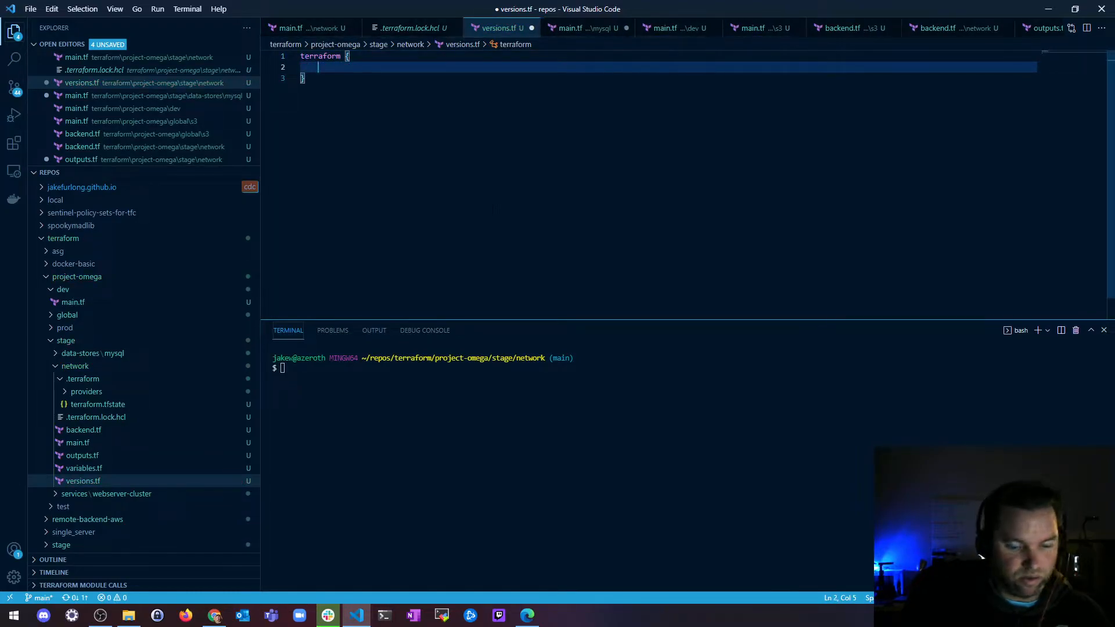
text(required_providers {)
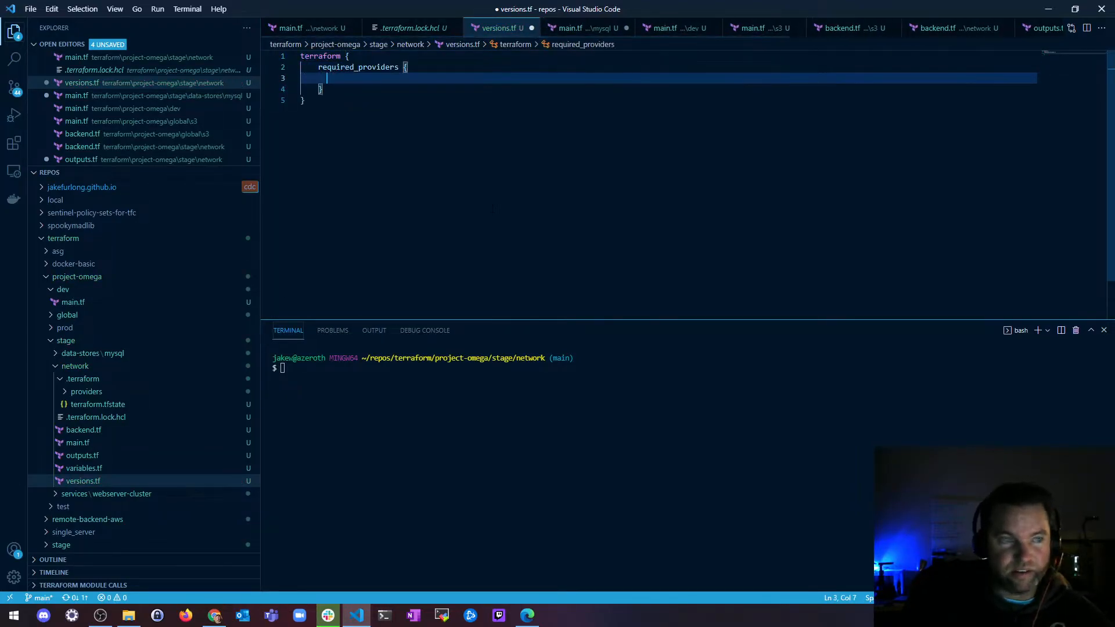
key(Enter)
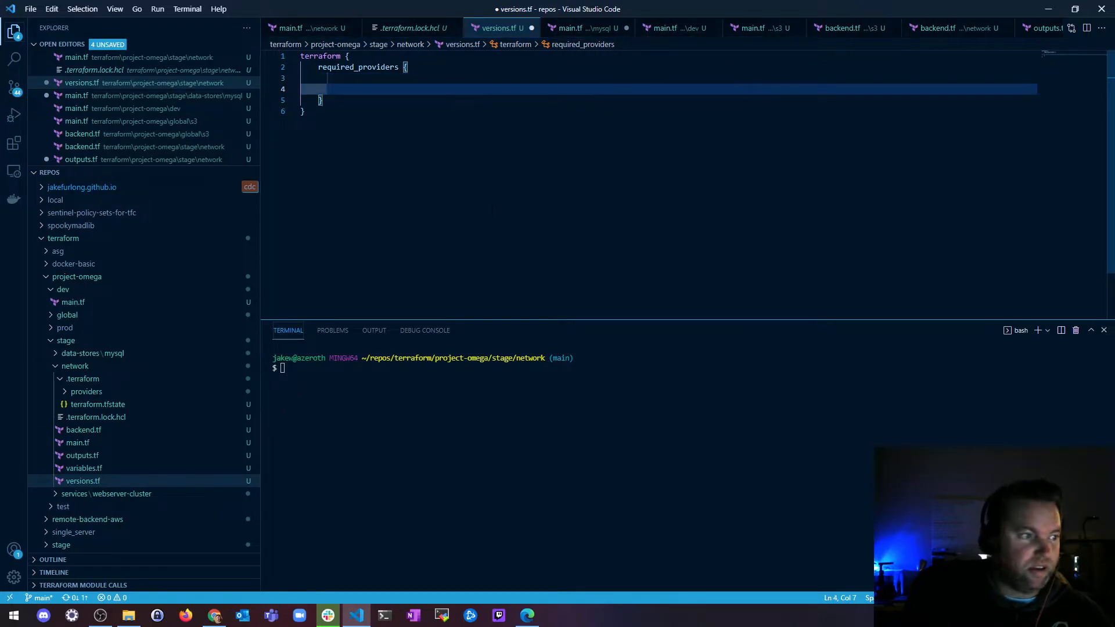
key(Backspace)
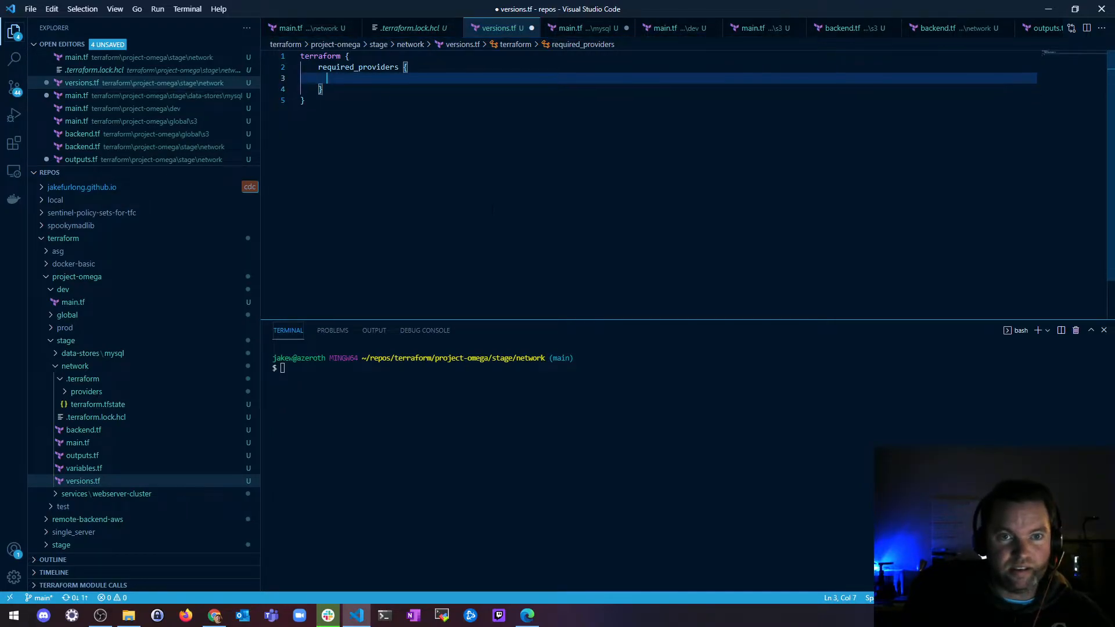
Step: Declare a random provider block with source "hashicorp/random" and version "3.0.0"
text(random)
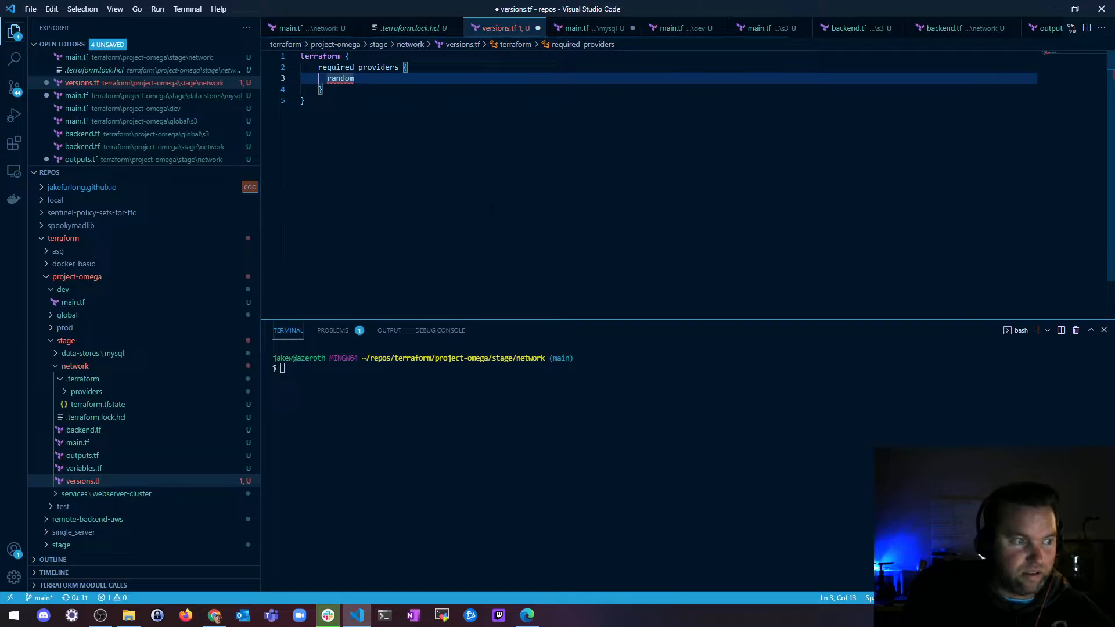
text(= {)
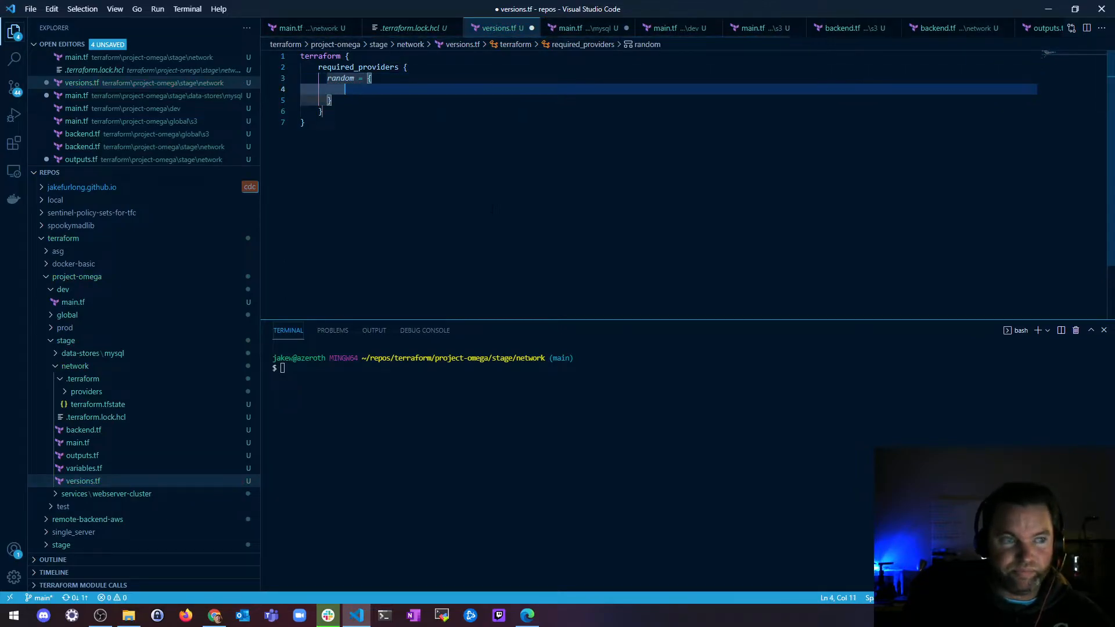
text(source = ")
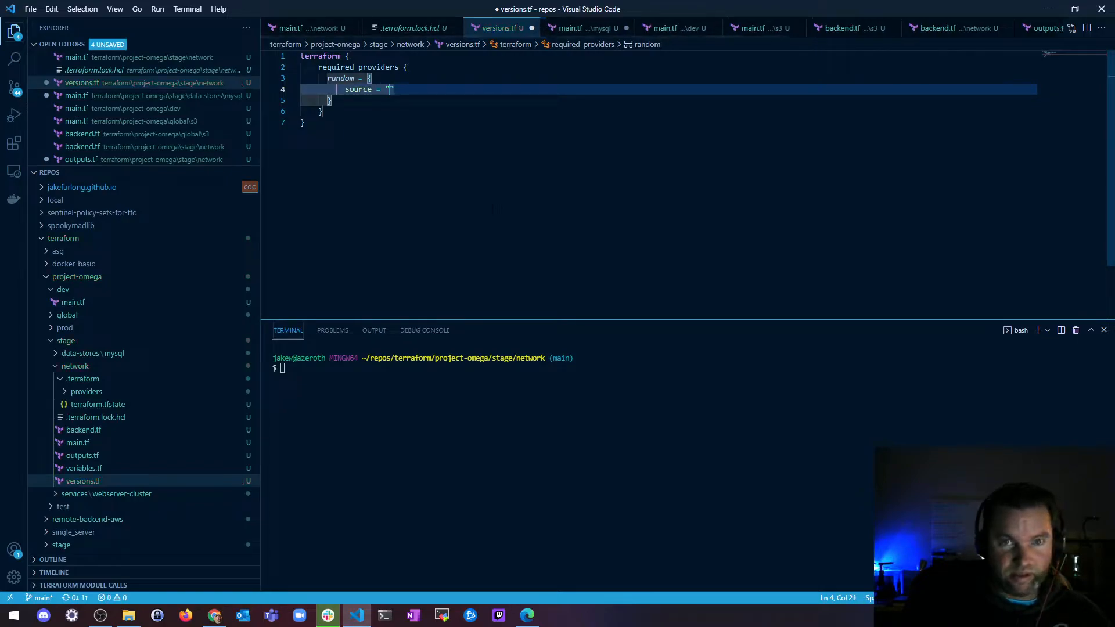
text(hashicor)
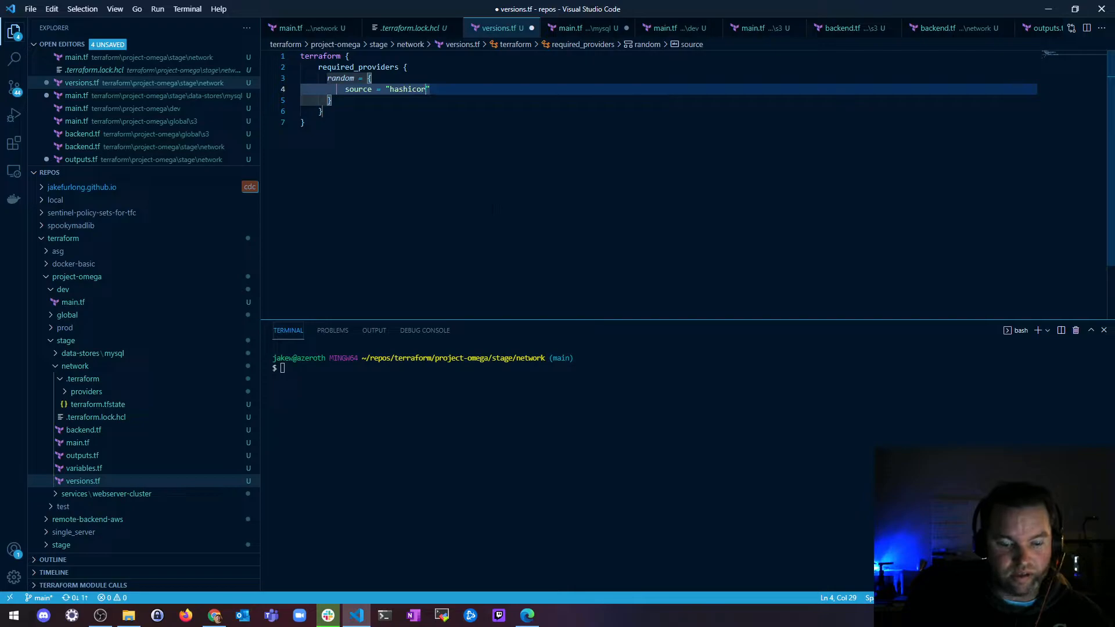
text(p/random)
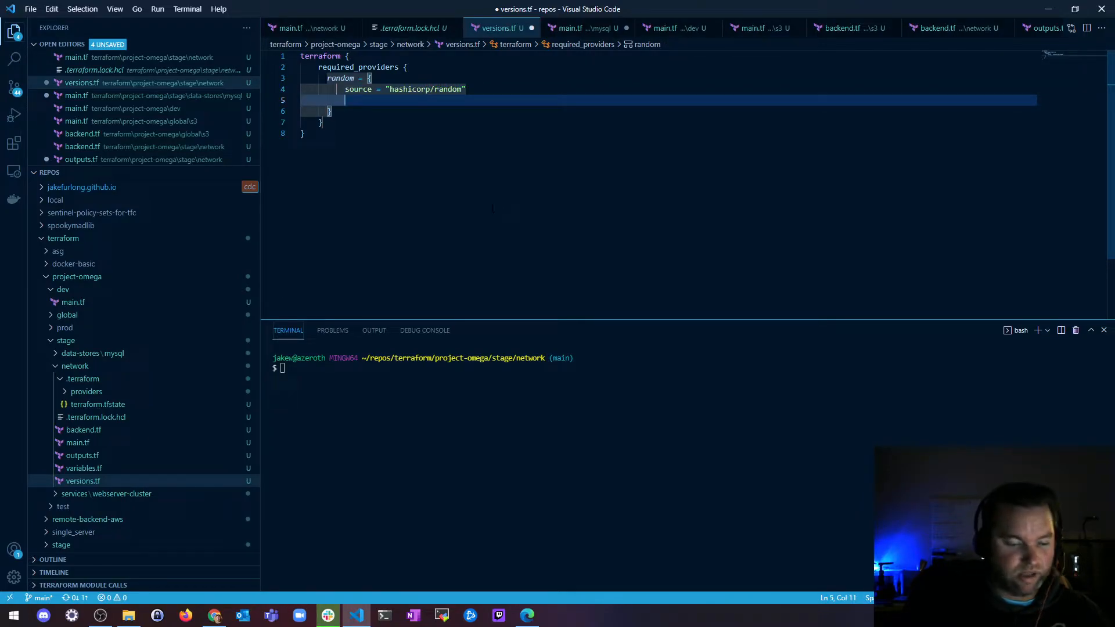
text(version = ")
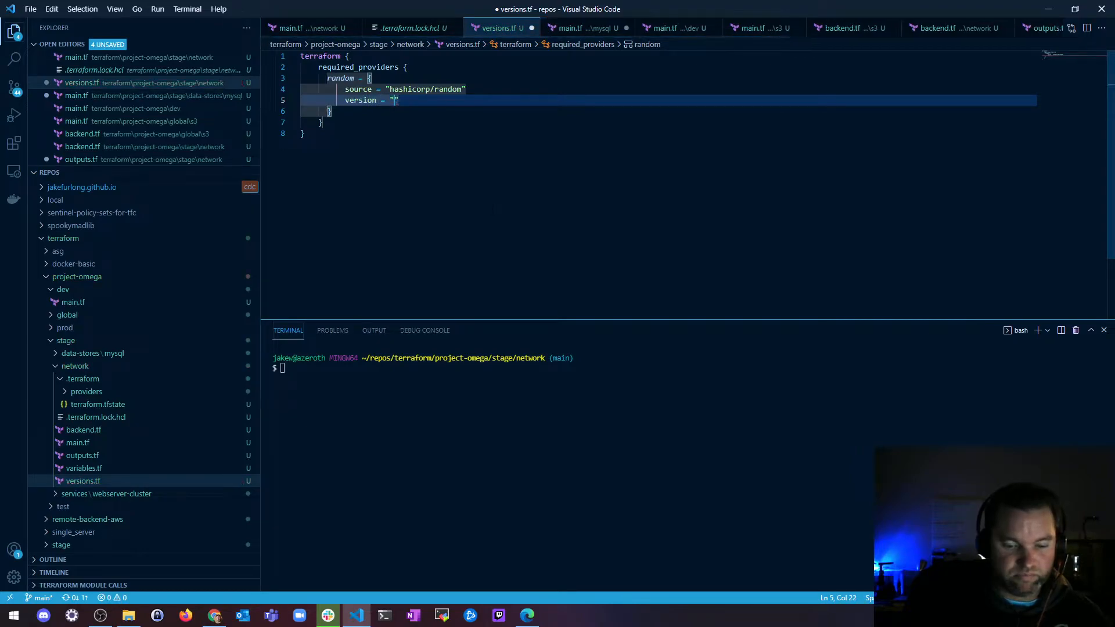
text(3.0.0)
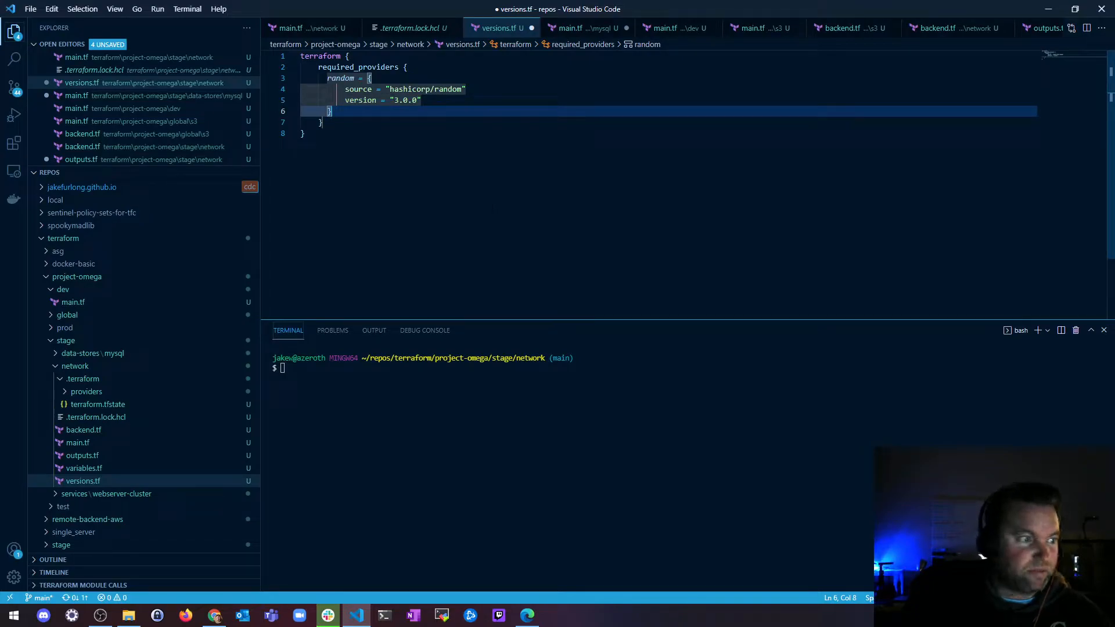
key(Enter)
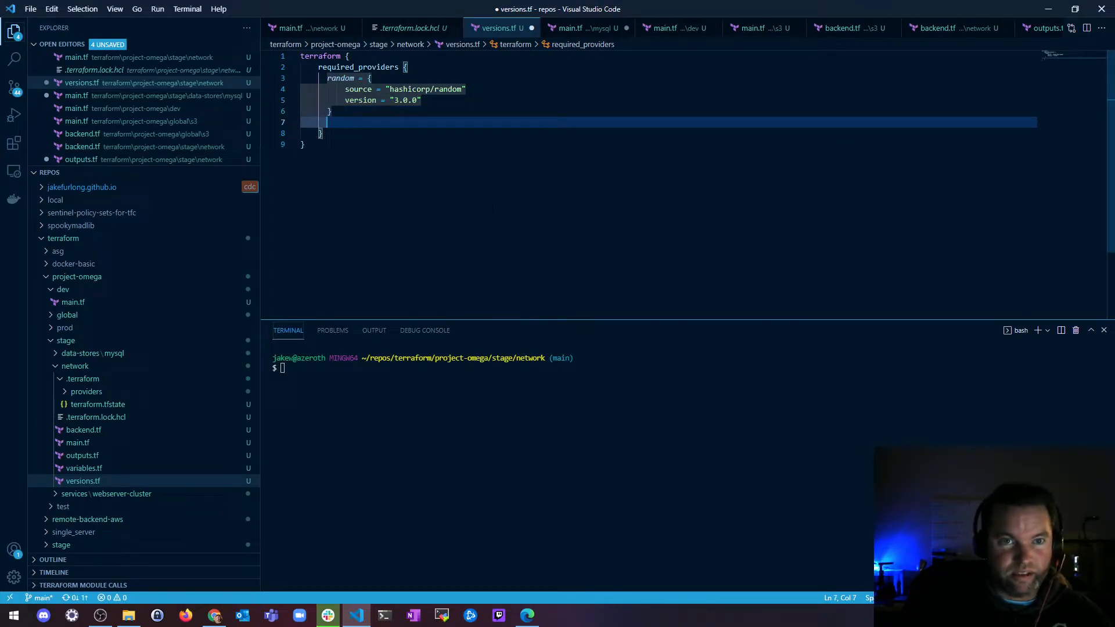
Step: Add an aws provider entry with source "hashicorp/aws" to required_providers
text(aws =)
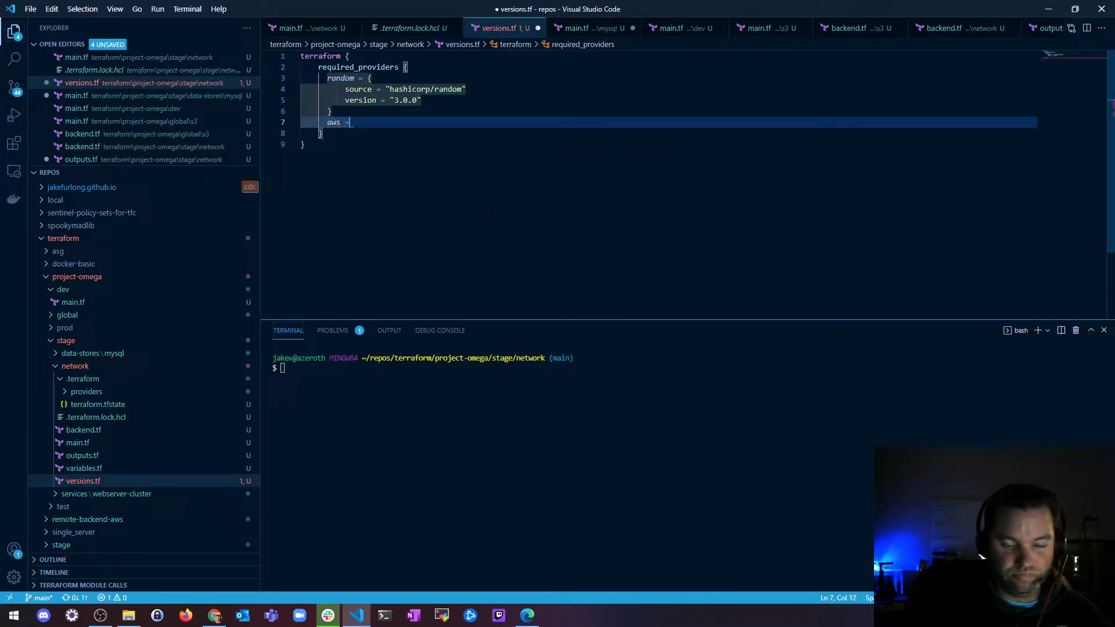
text({)
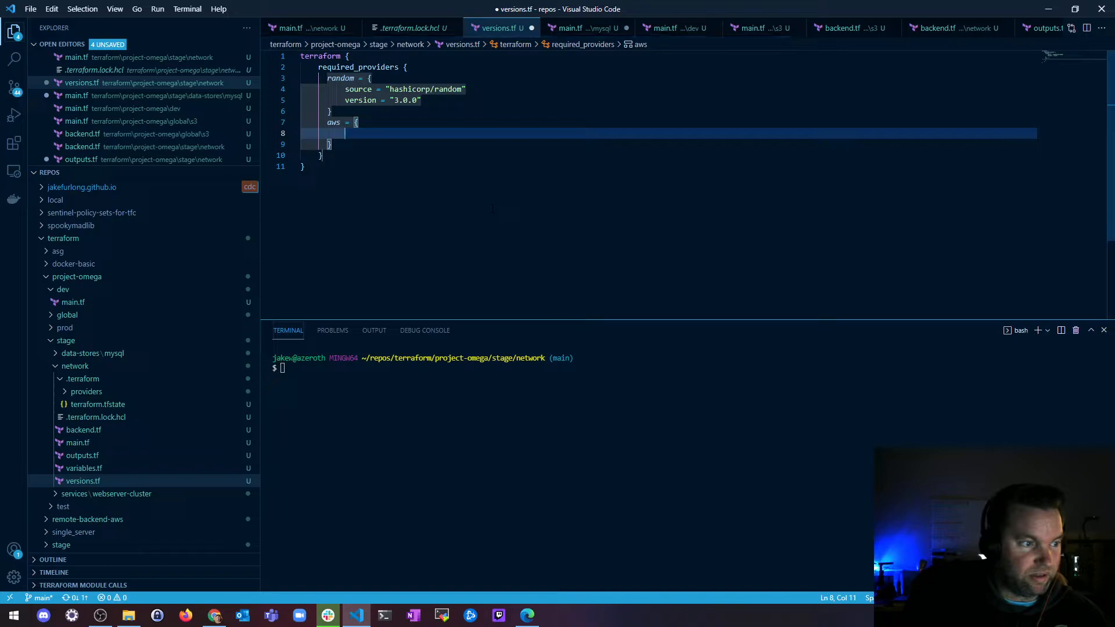
text(source =)
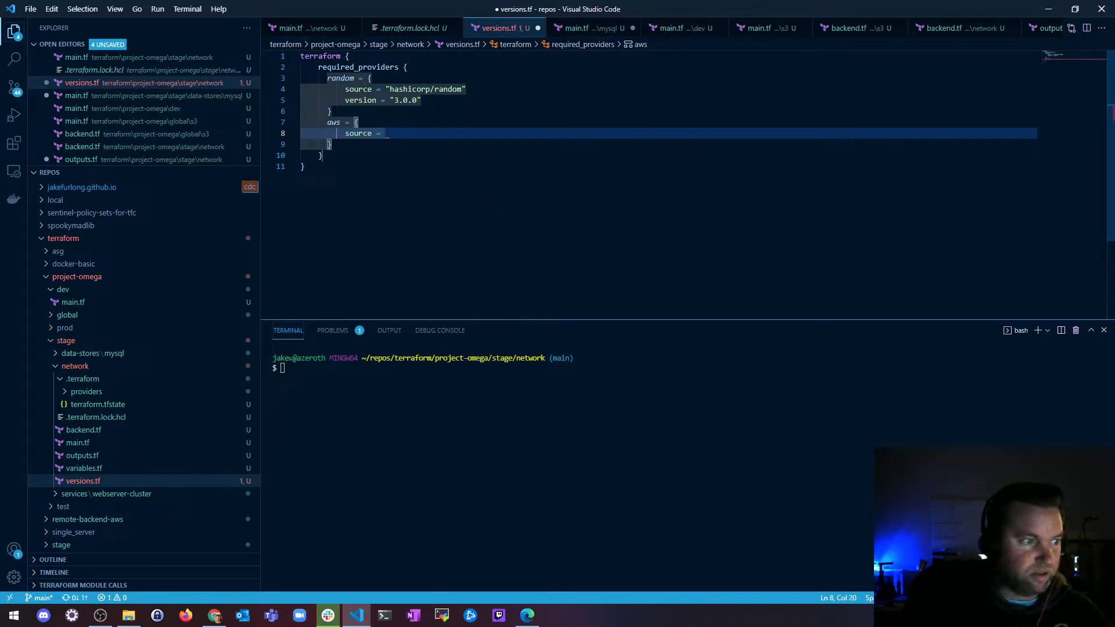
text(")
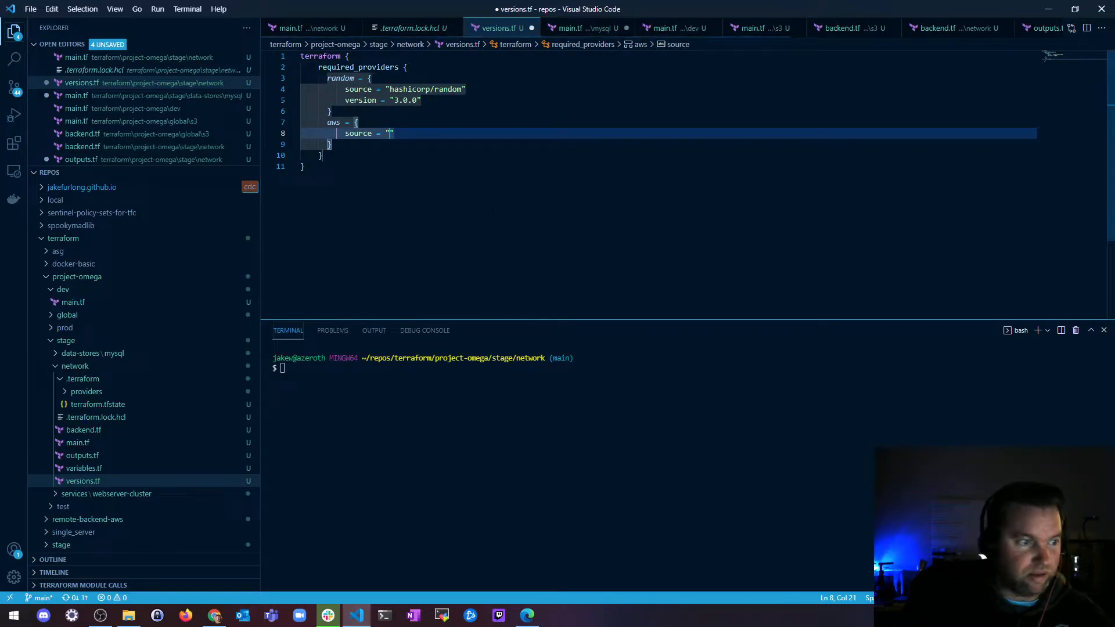
text(hashicorp)
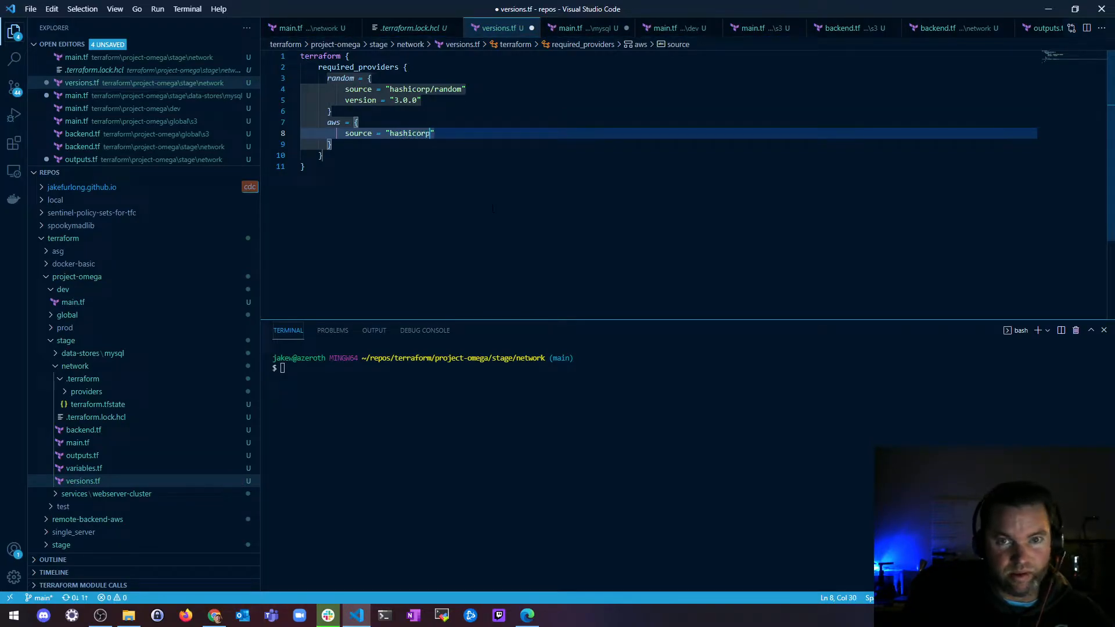
text(/aws)
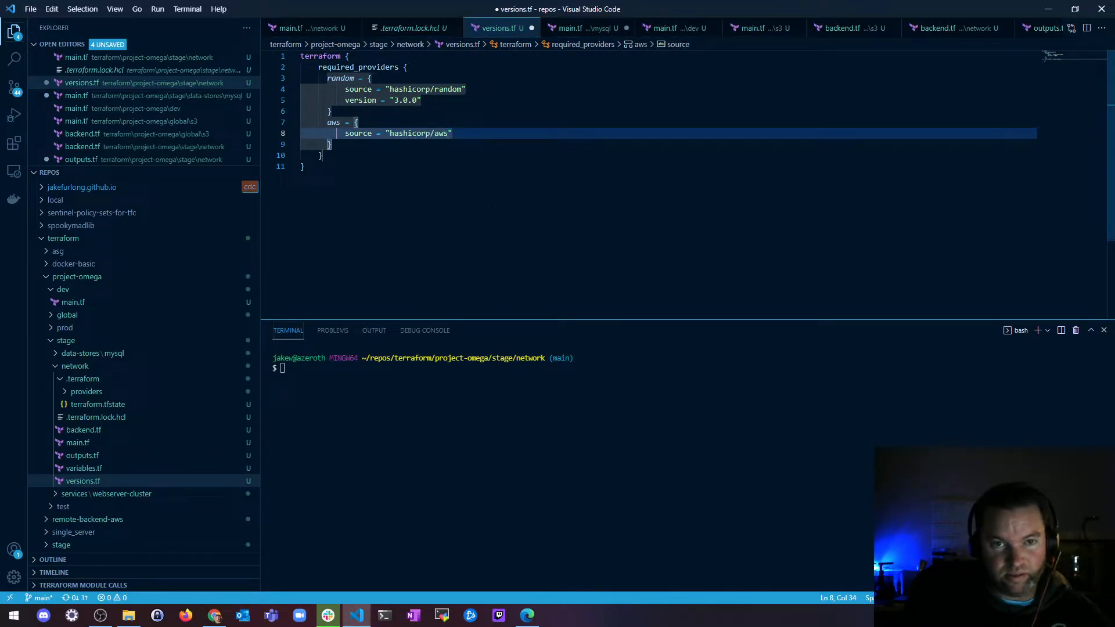
key(Enter)
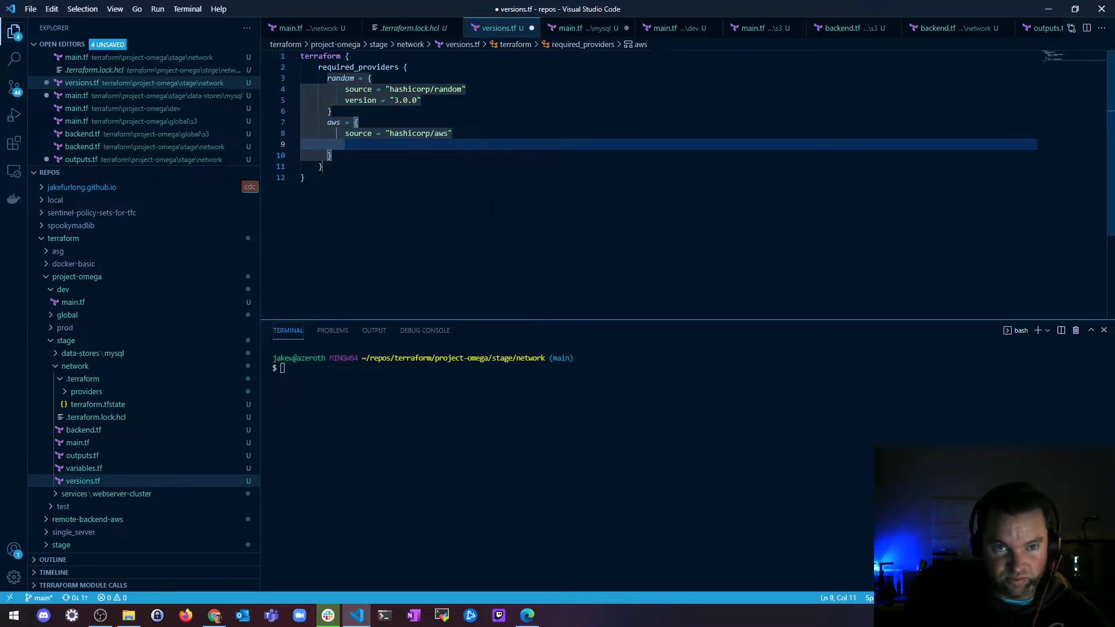
Step: Give the aws provider version ">=3.0.0" after checking the mysql main.tf version
text(versio)
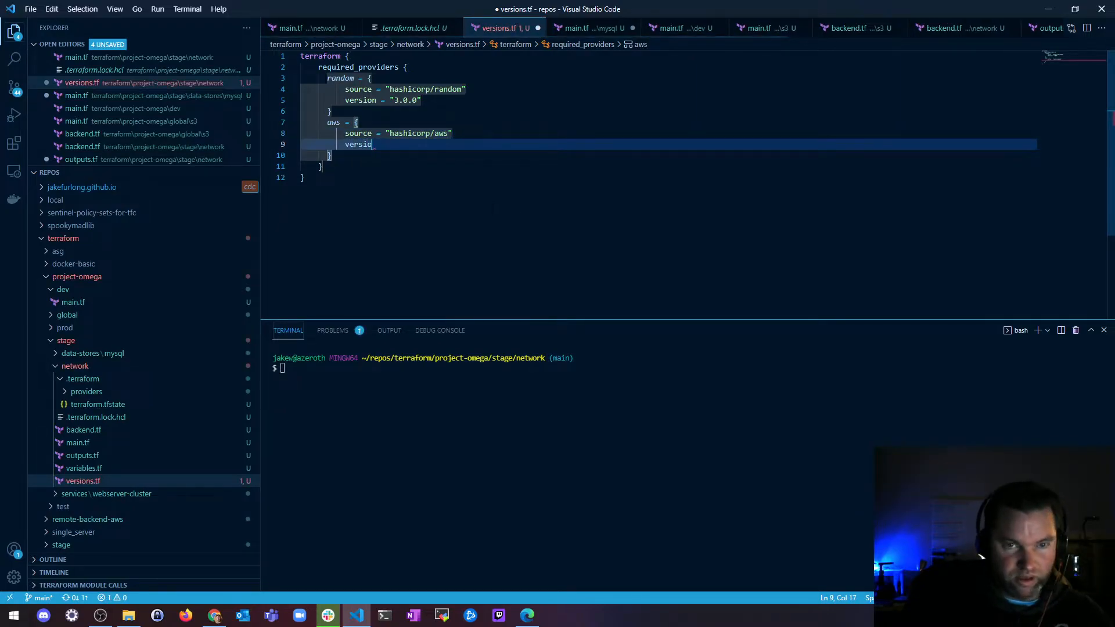
text(n =)
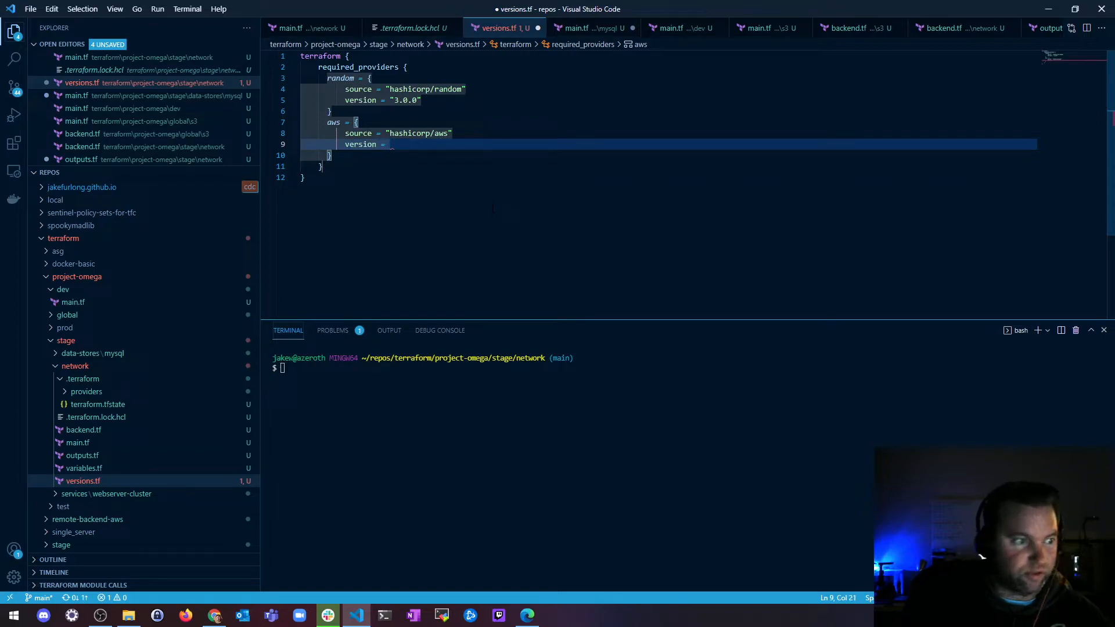
text("")
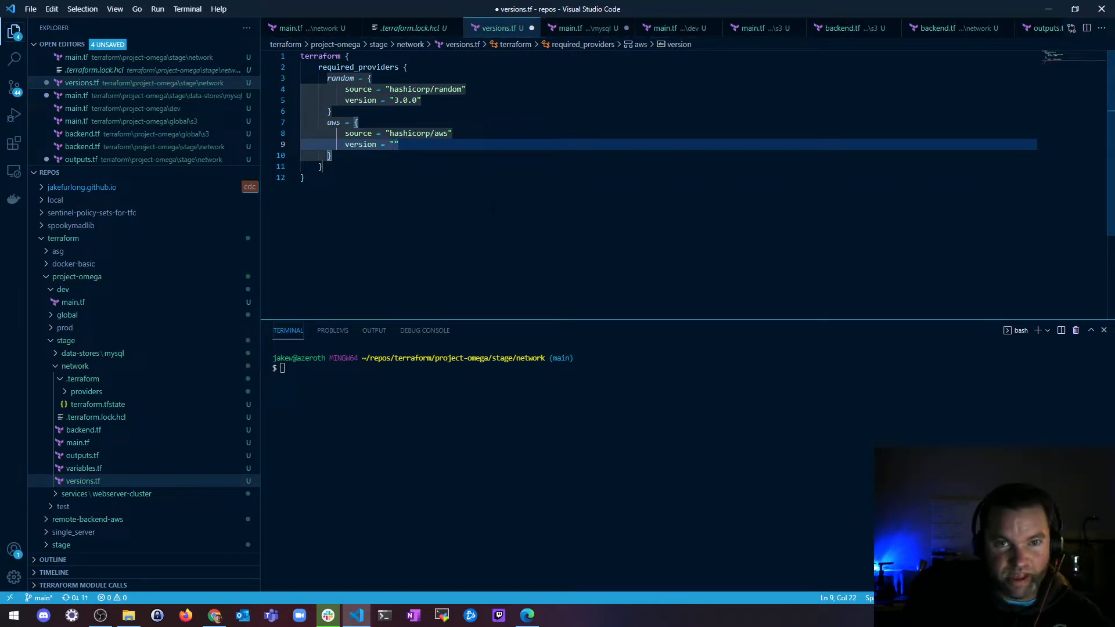
text(>)
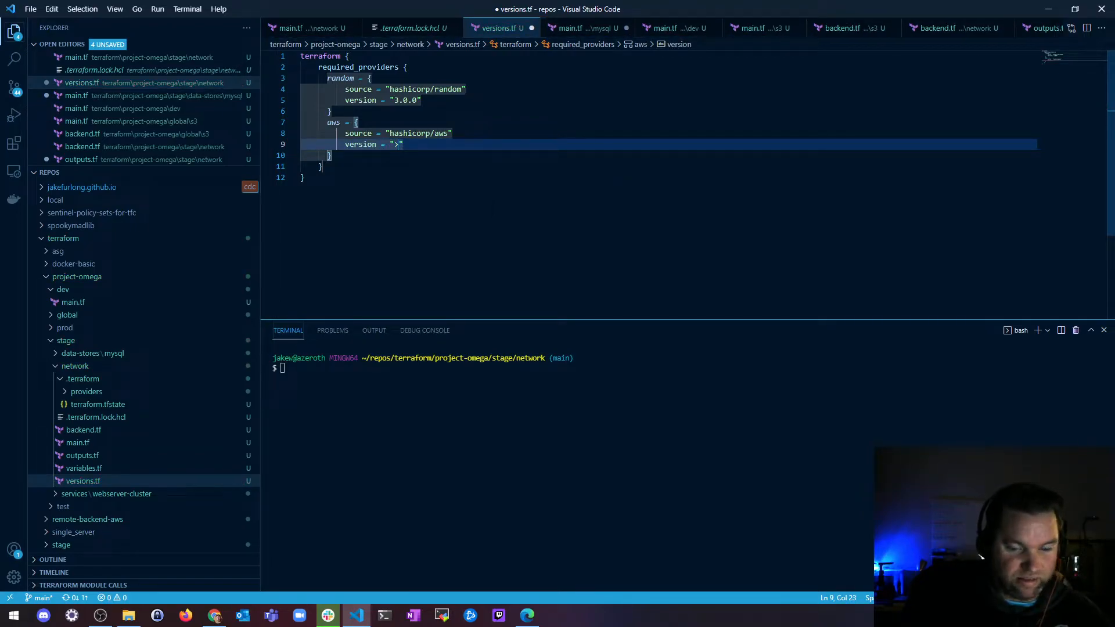
text(=)
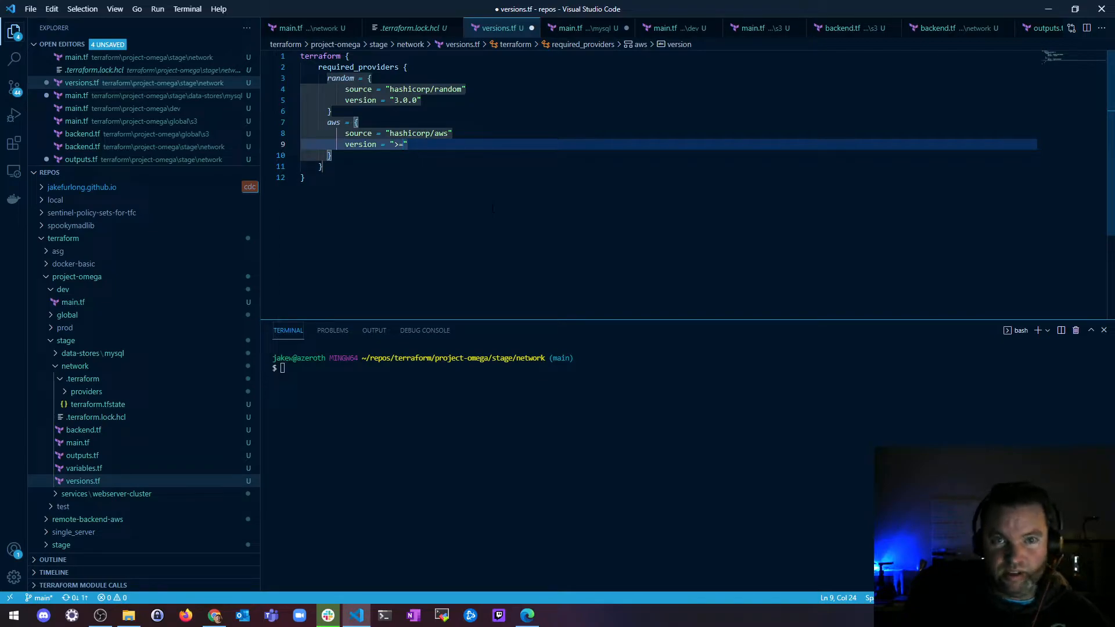
click(576, 28)
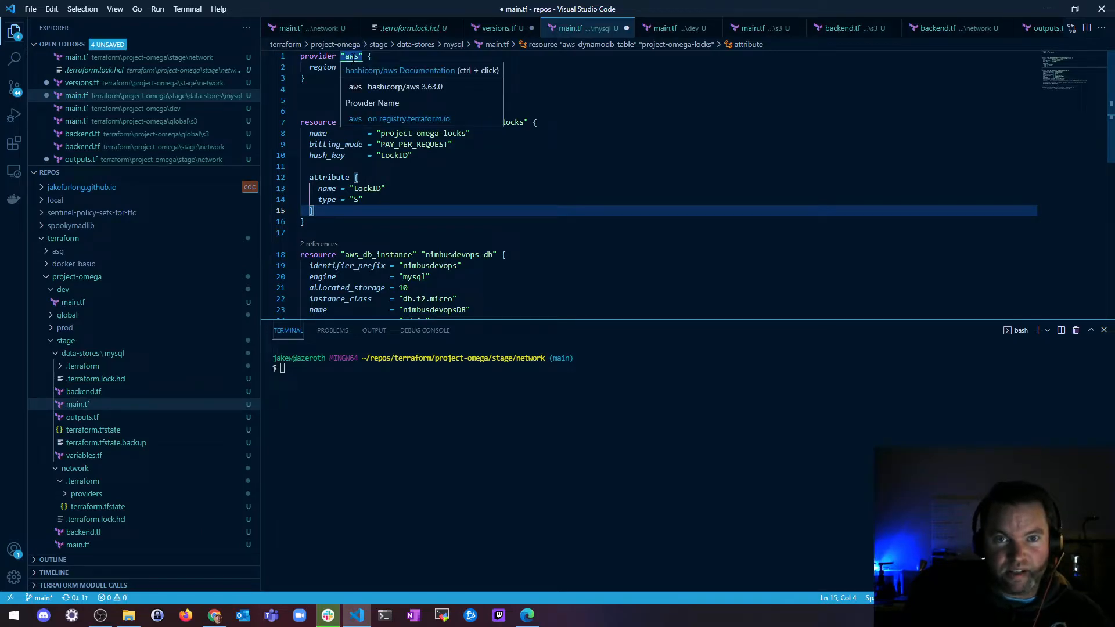
click(501, 28)
text(version = ">=)
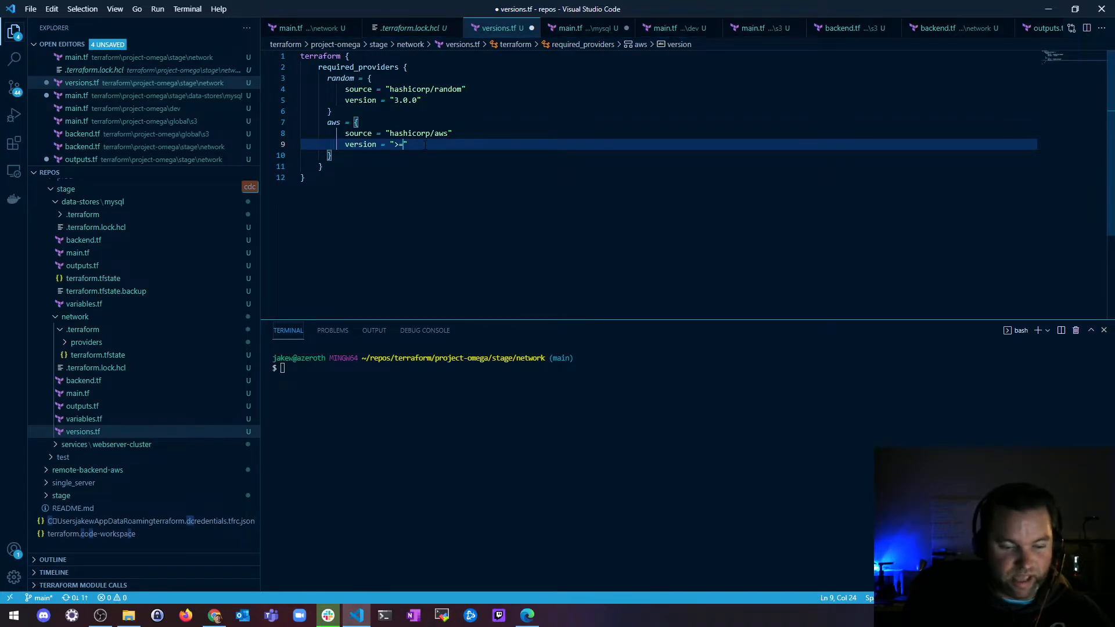
text(3.0.0.)
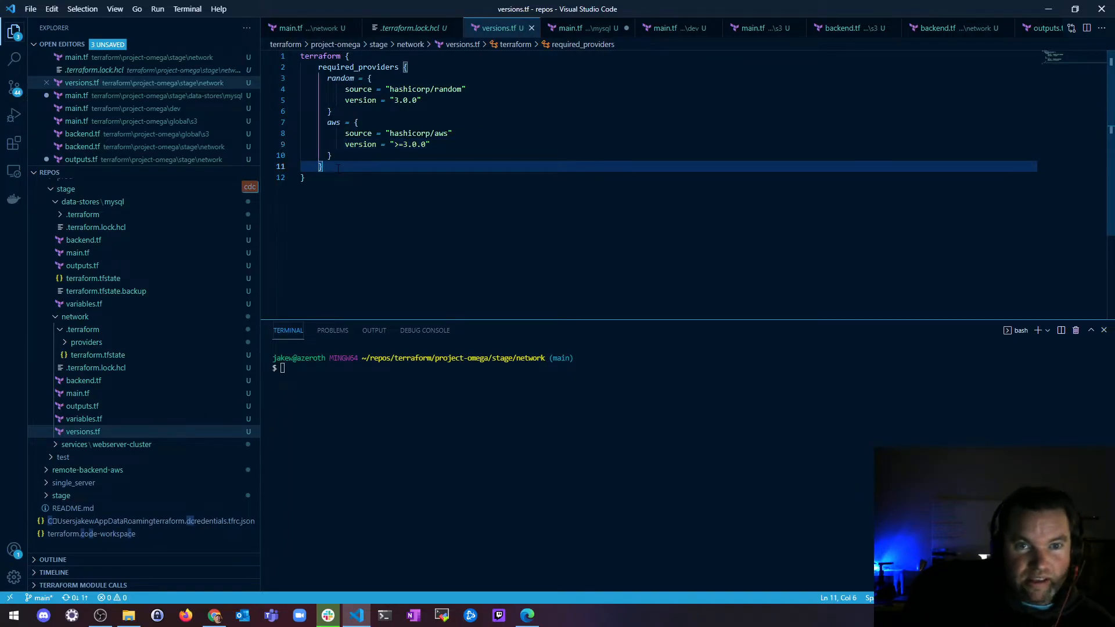
key(Enter)
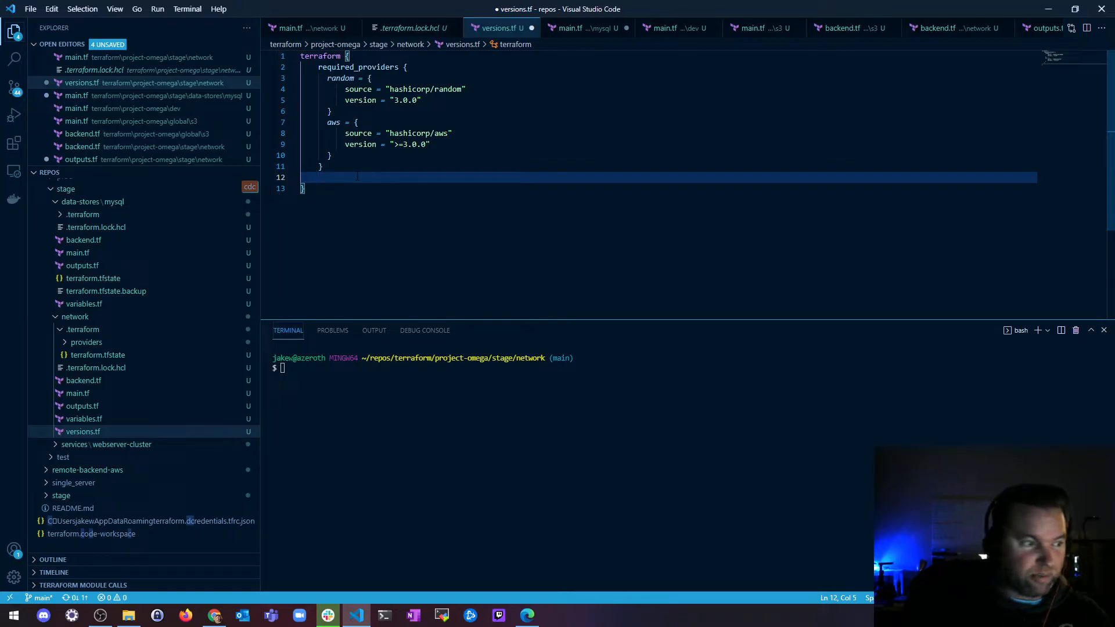
Step: Add required_version ">=0.14" to versions.tf and confirm Terraform v0.14.7 installed
text(requires)
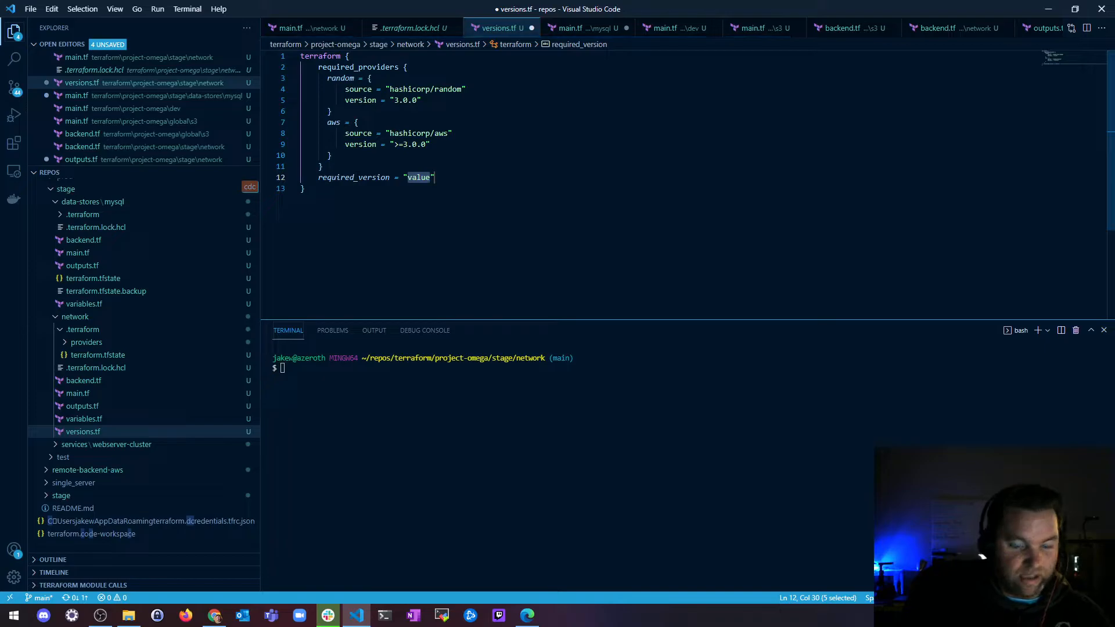
text(>)
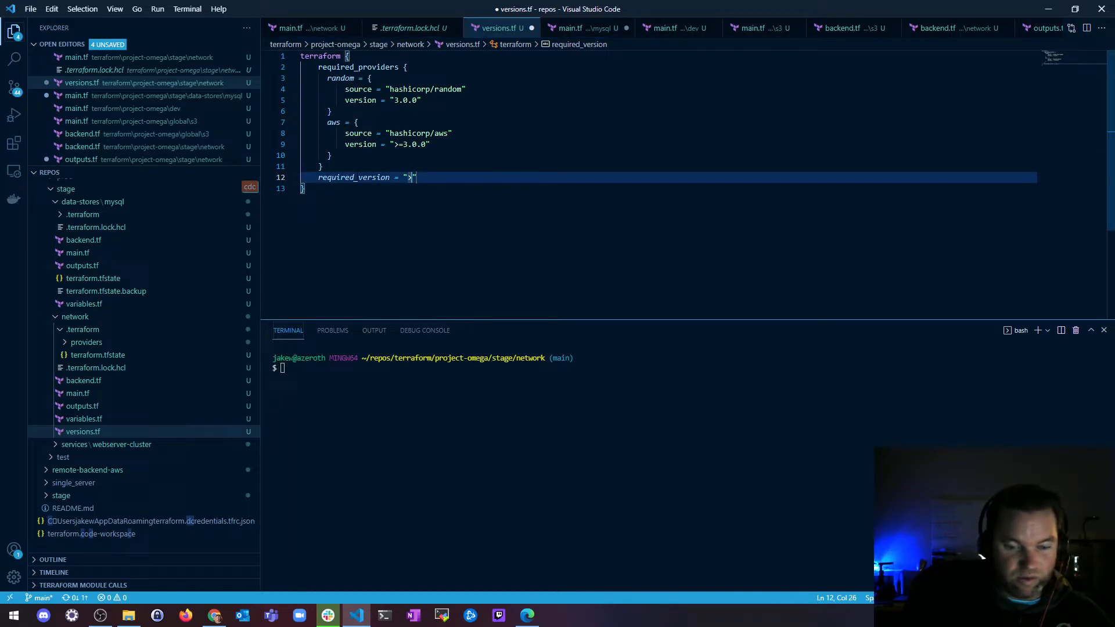
text(=)
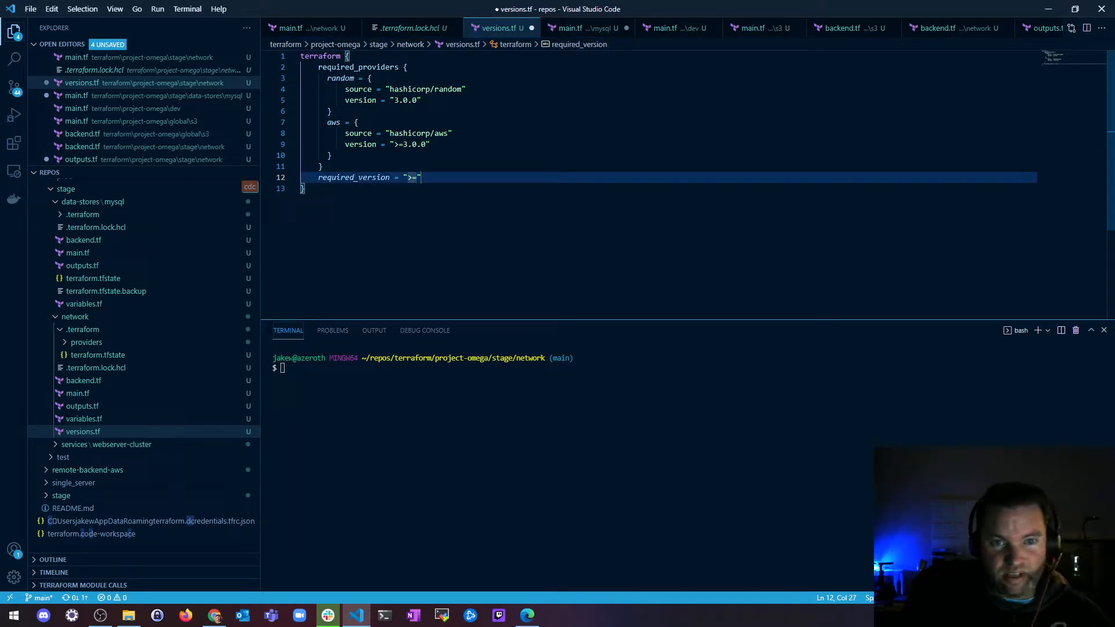
text(terraform)
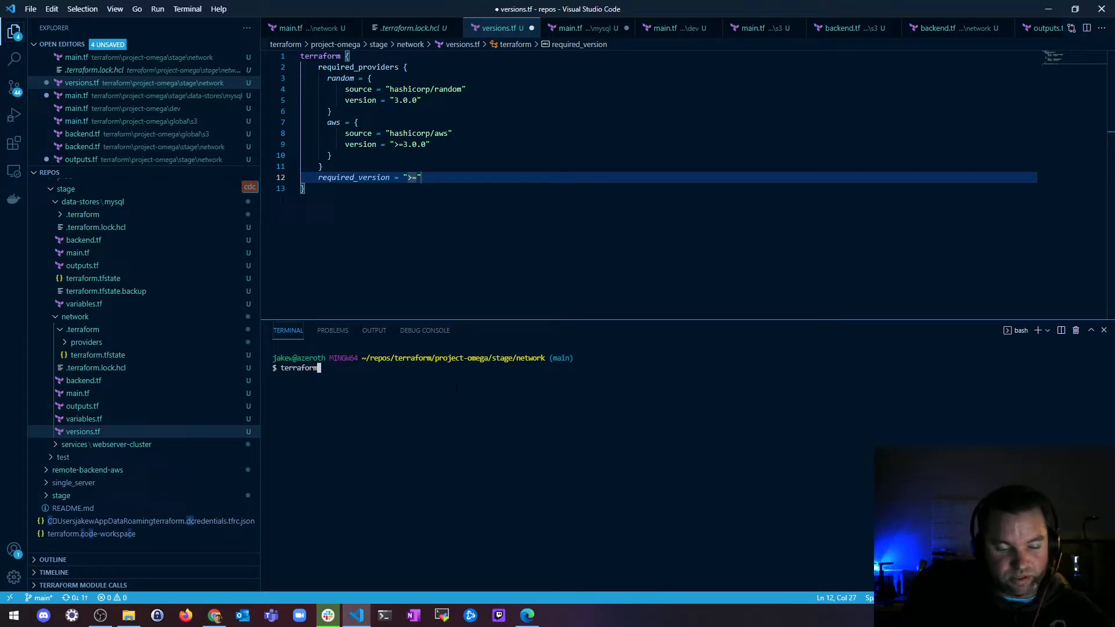
text(version)
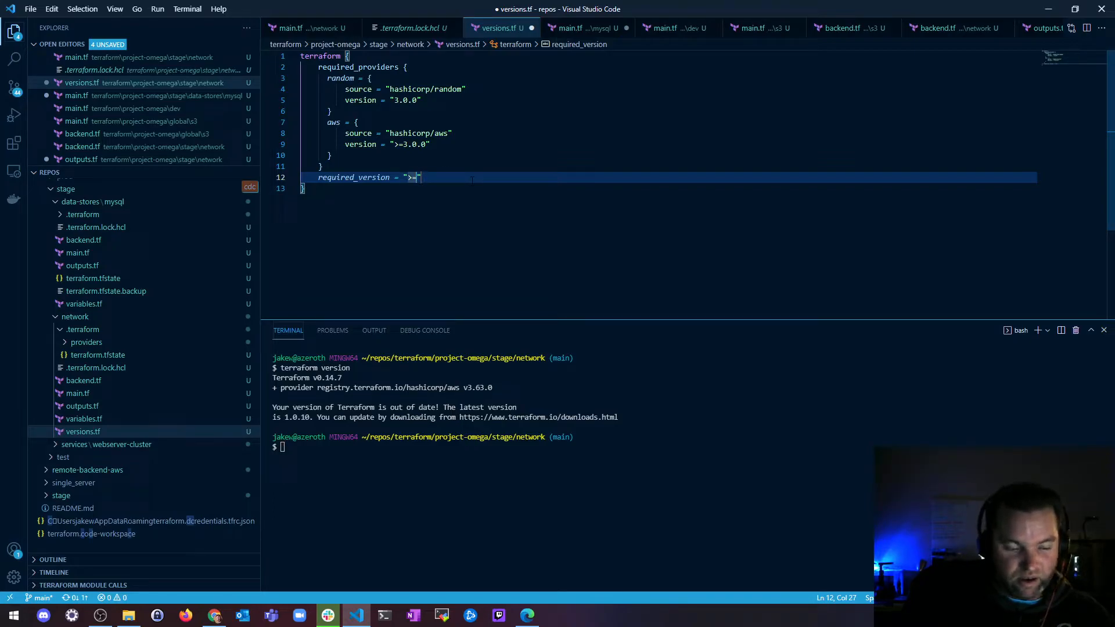
text(0.14)
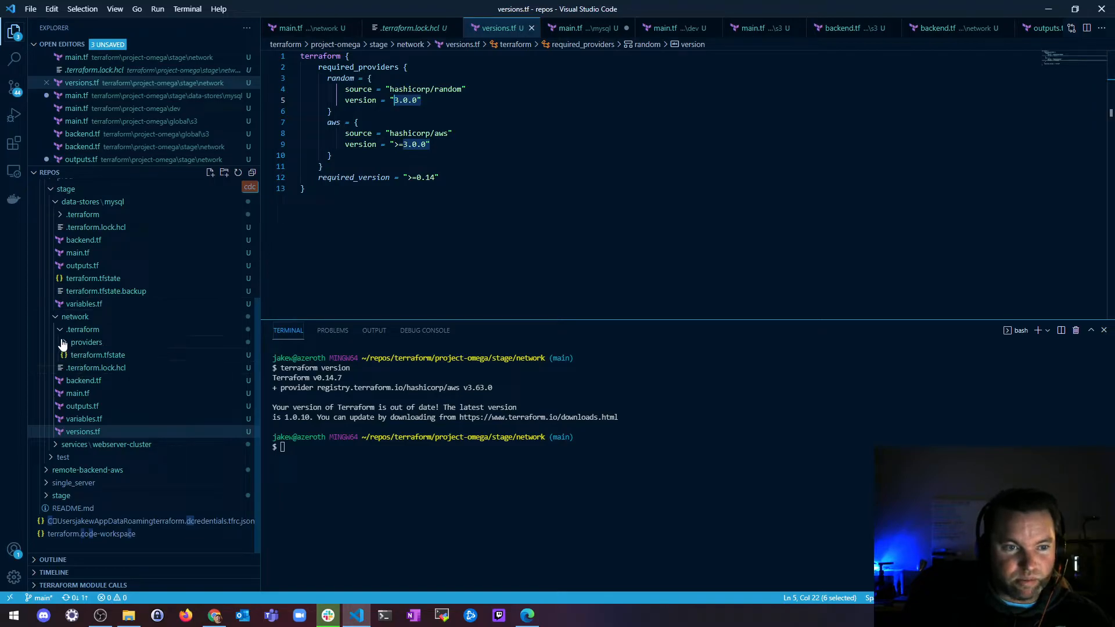
Step: Inspect the cached aws v3.63.0 provider under .terraform/providers and rerun terraform version
click(87, 342)
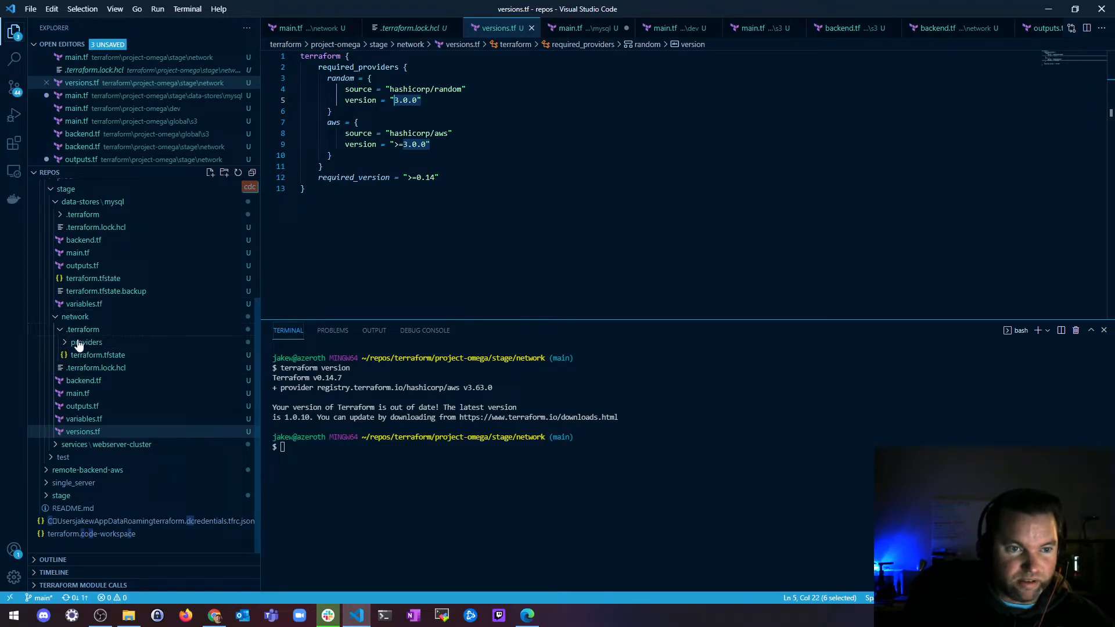
click(86, 342)
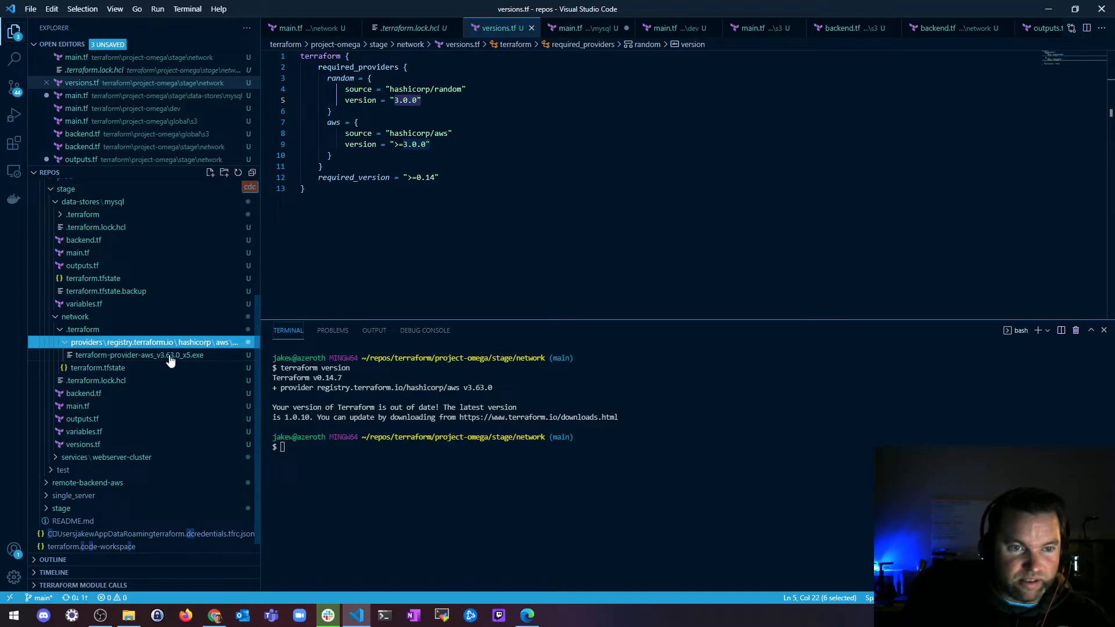
mouse_move(139, 355)
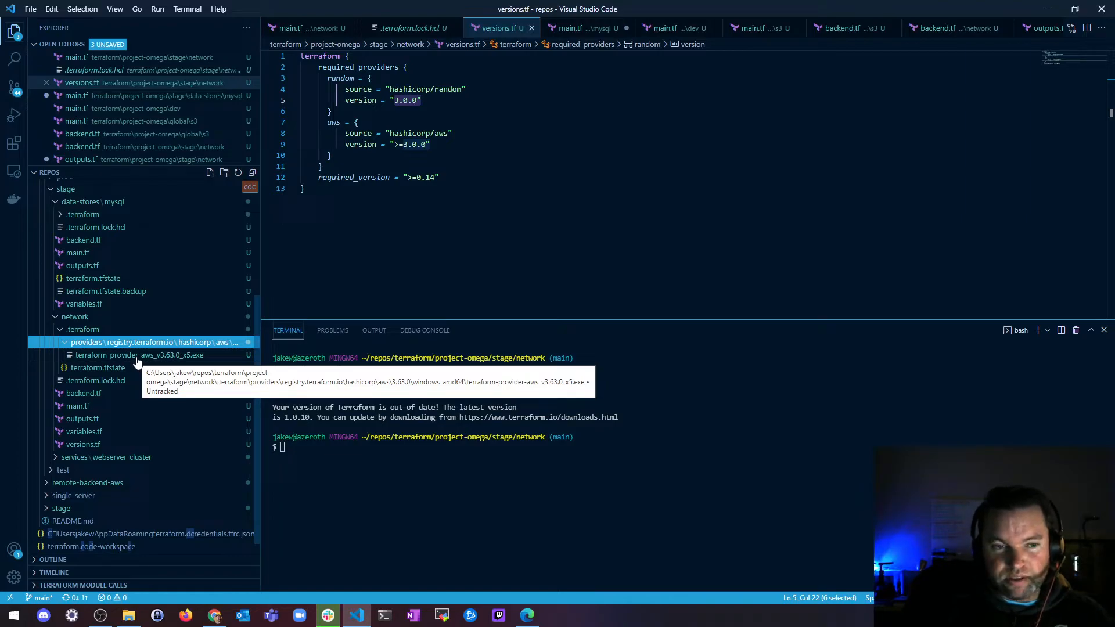
mouse_move(142, 359)
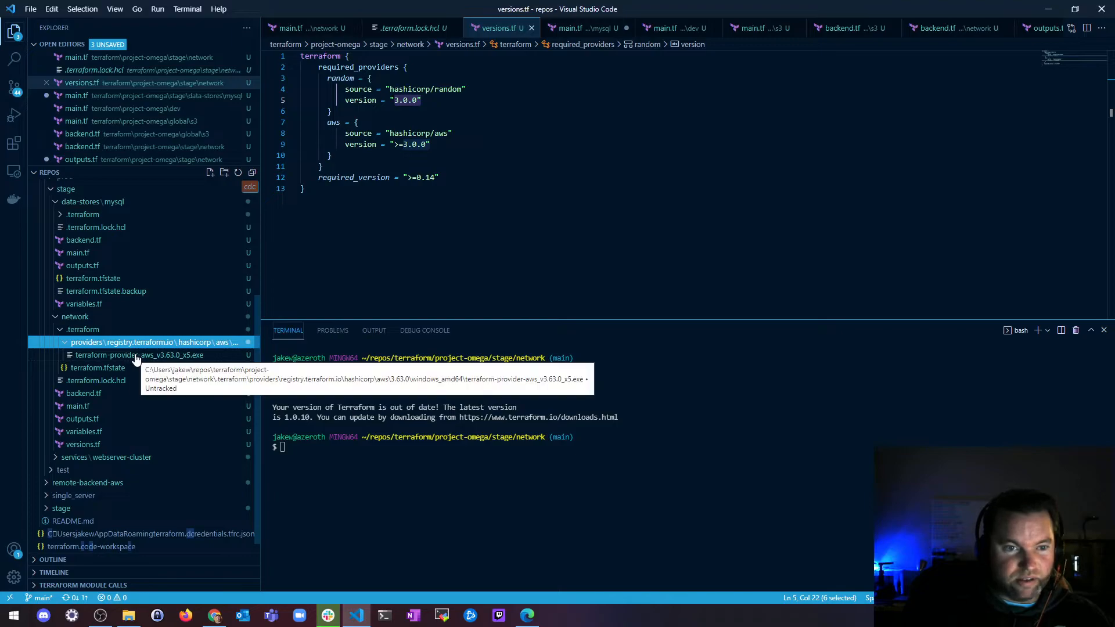
text(terraform version)
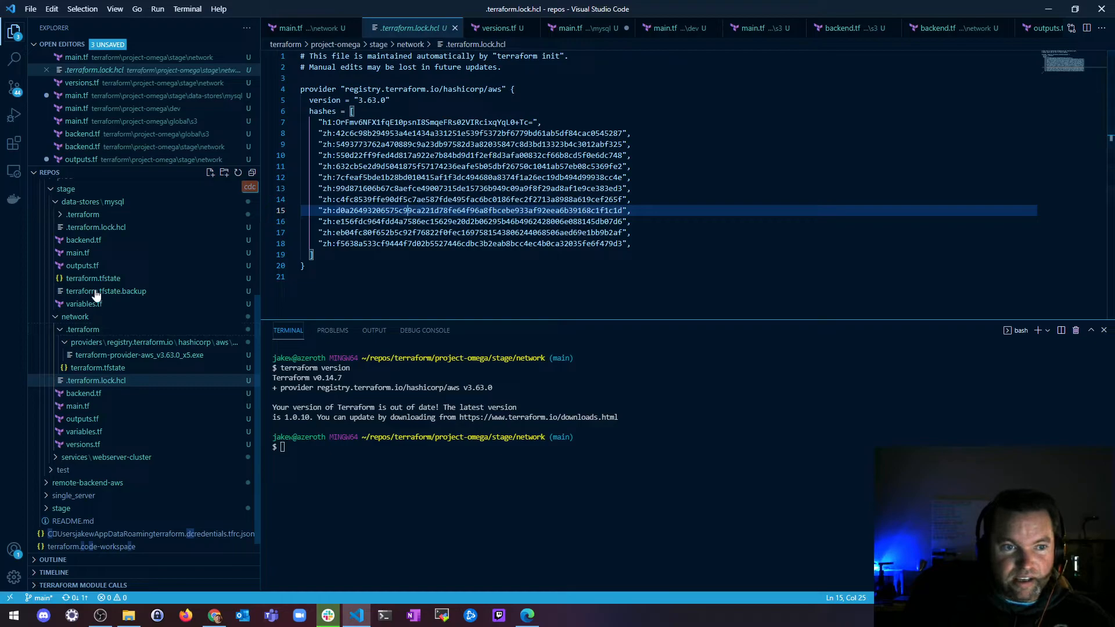
Step: Open network main.tf and run terraform init, installing random v3.0.0 into the lock file
click(310, 28)
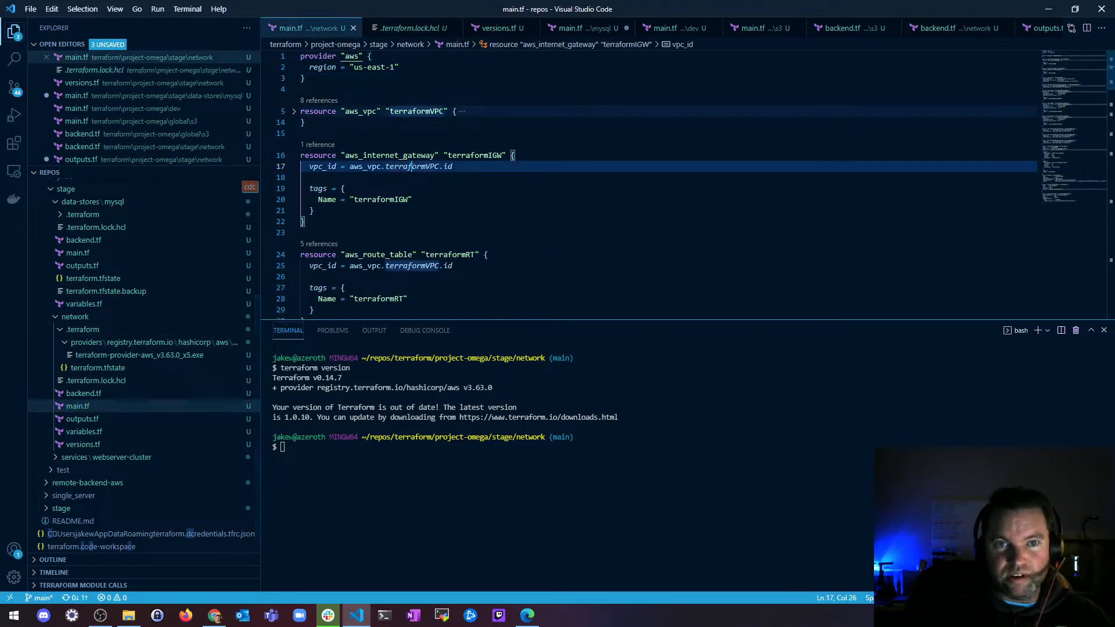
mouse_move(352, 56)
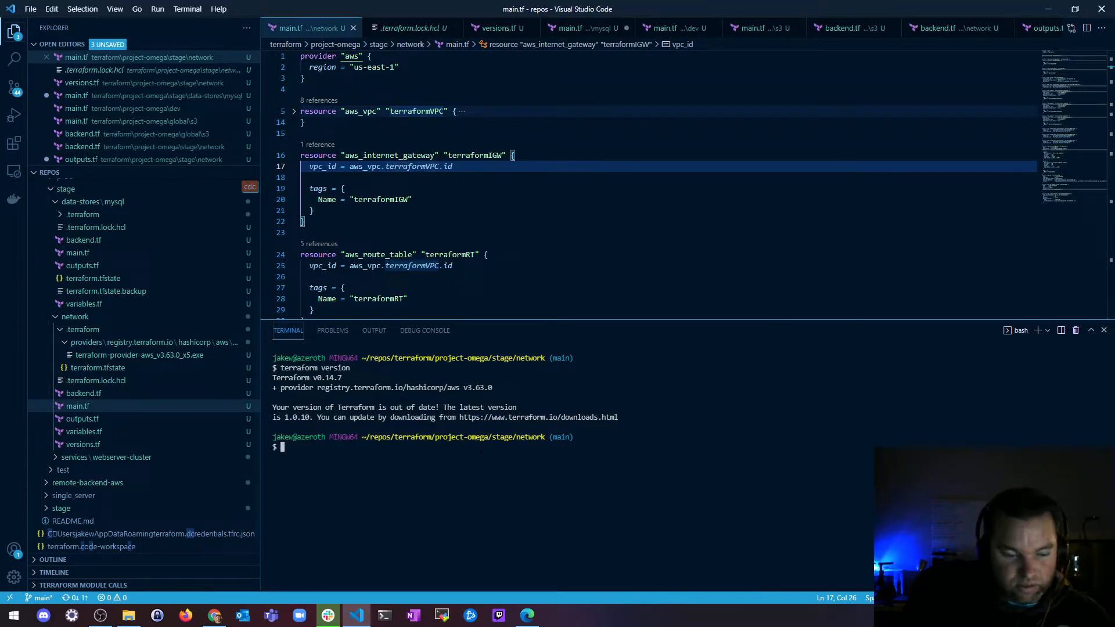
text(terraform init)
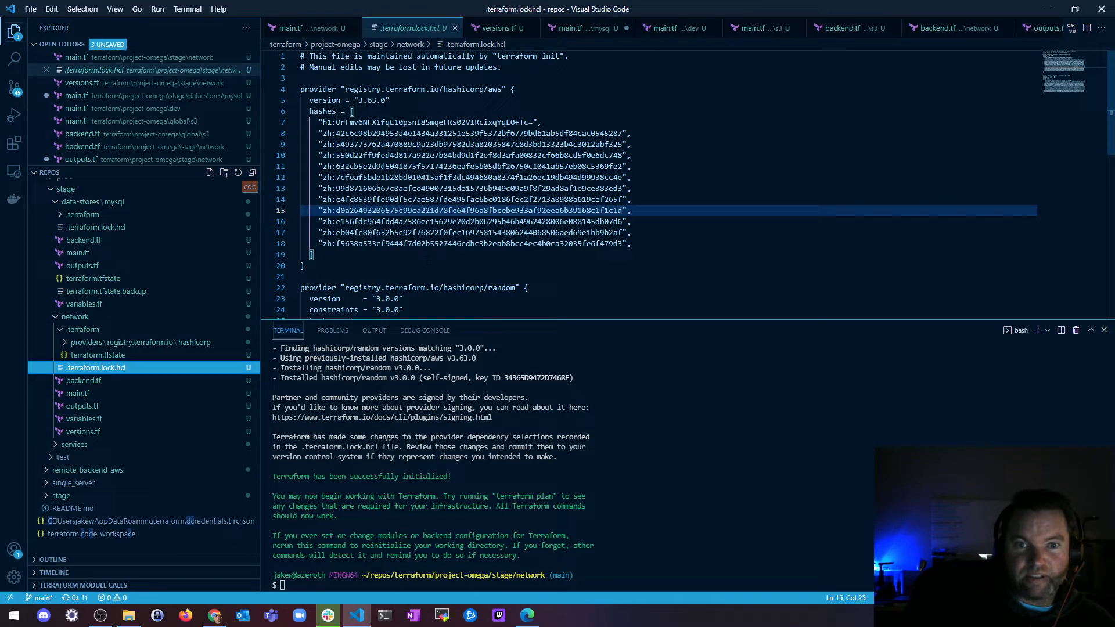
scroll(down, 3)
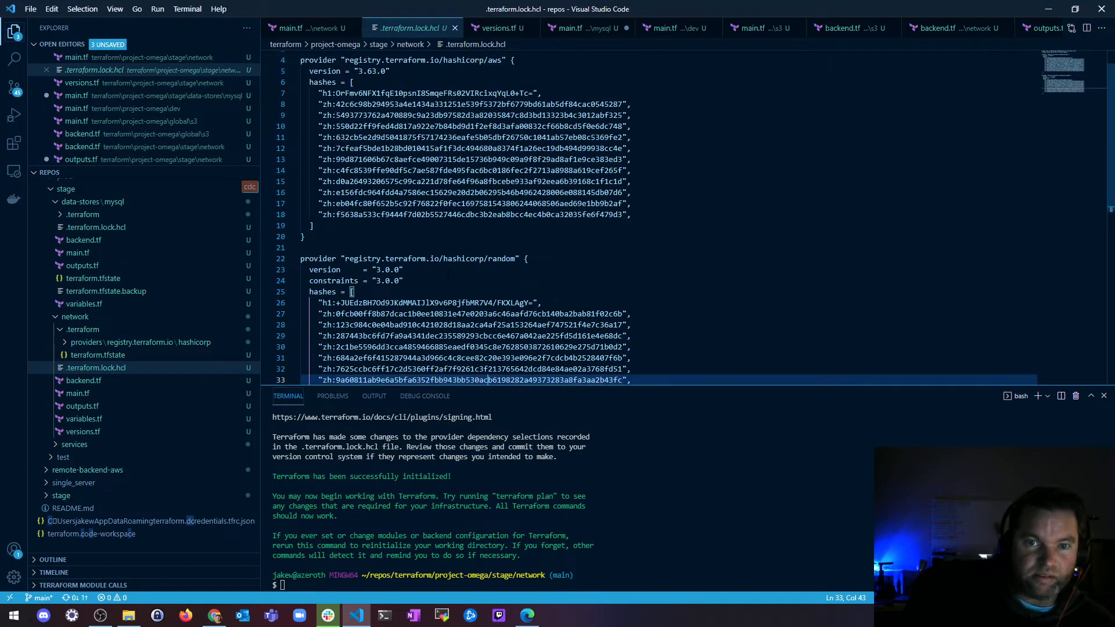
scroll(down, 3)
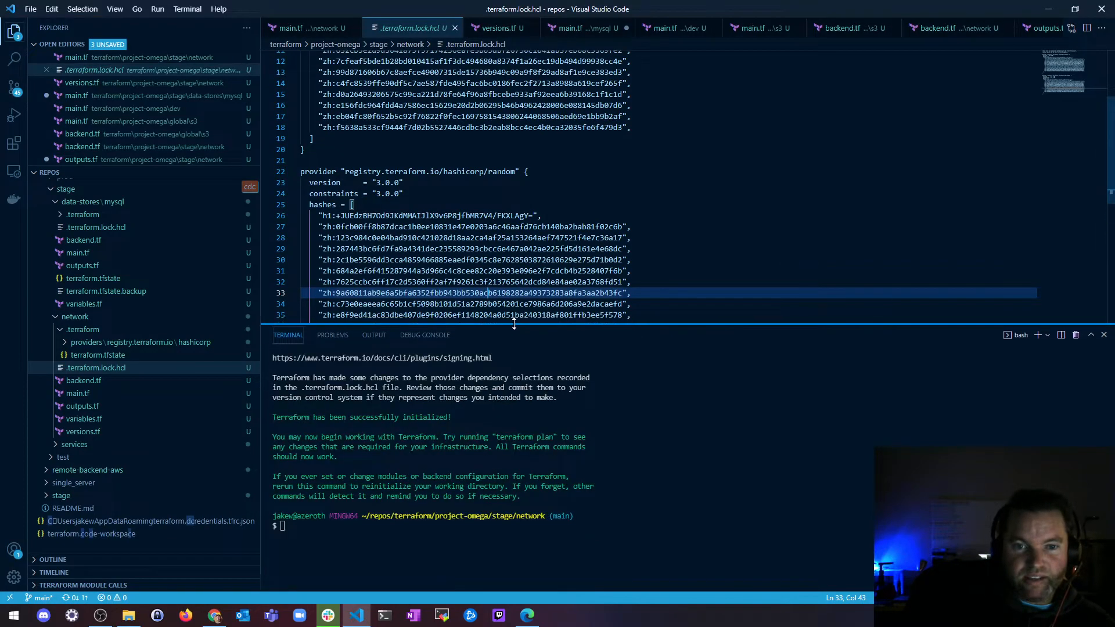
mouse_move(144, 354)
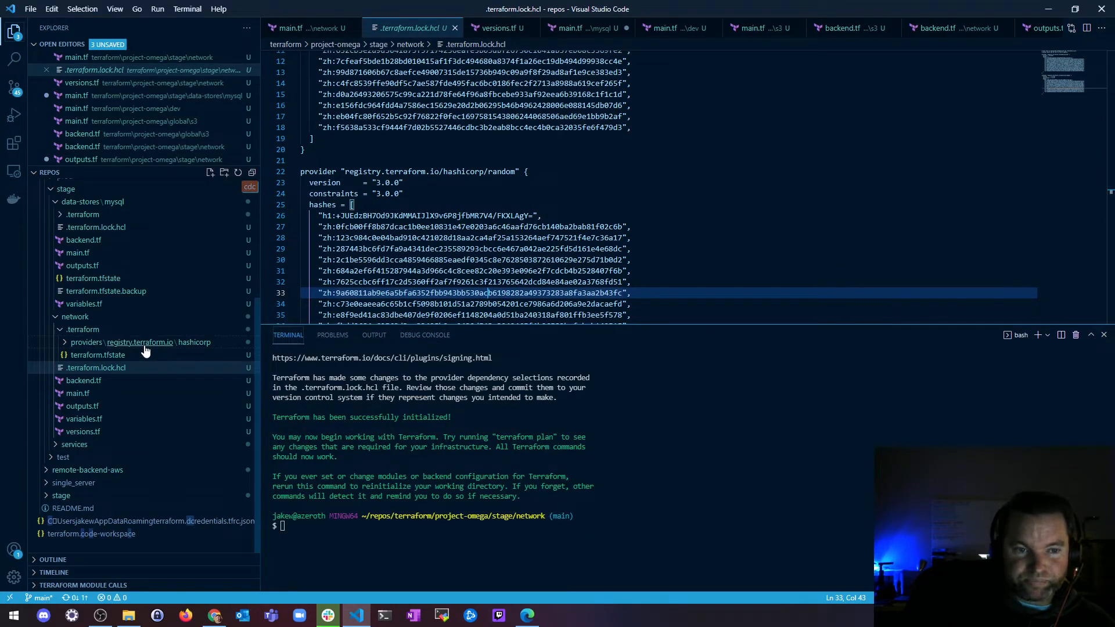
mouse_move(139, 342)
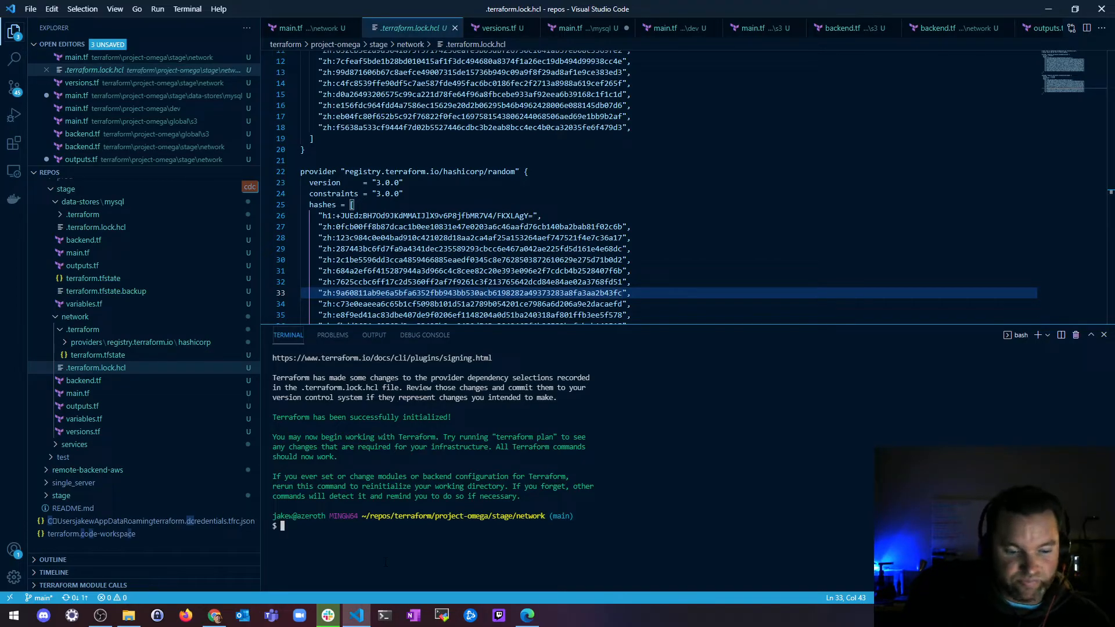
Step: Run terraform fmt, validate, plan and apply, ending with 0 added, changed or destroyed
text(terraform)
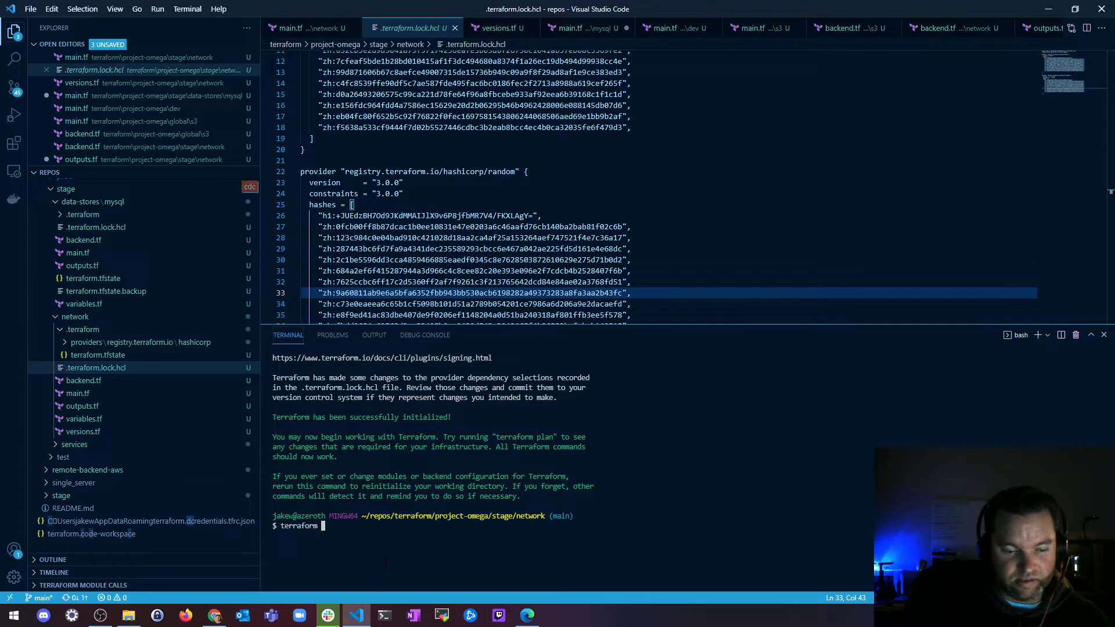
text(fmt)
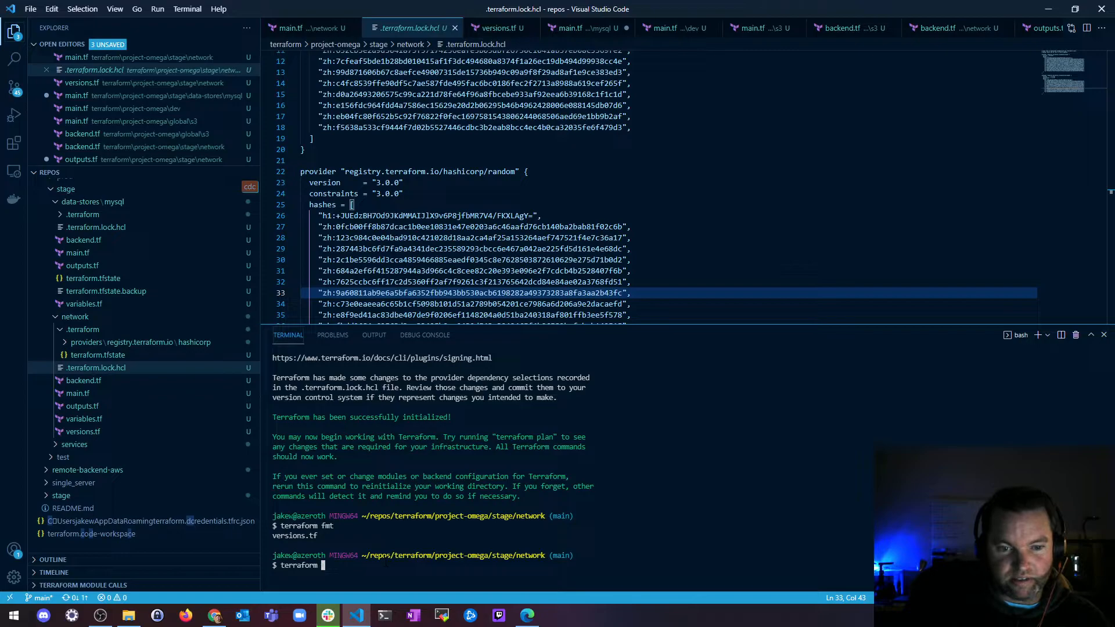
text(validate)
text(terraform plan)
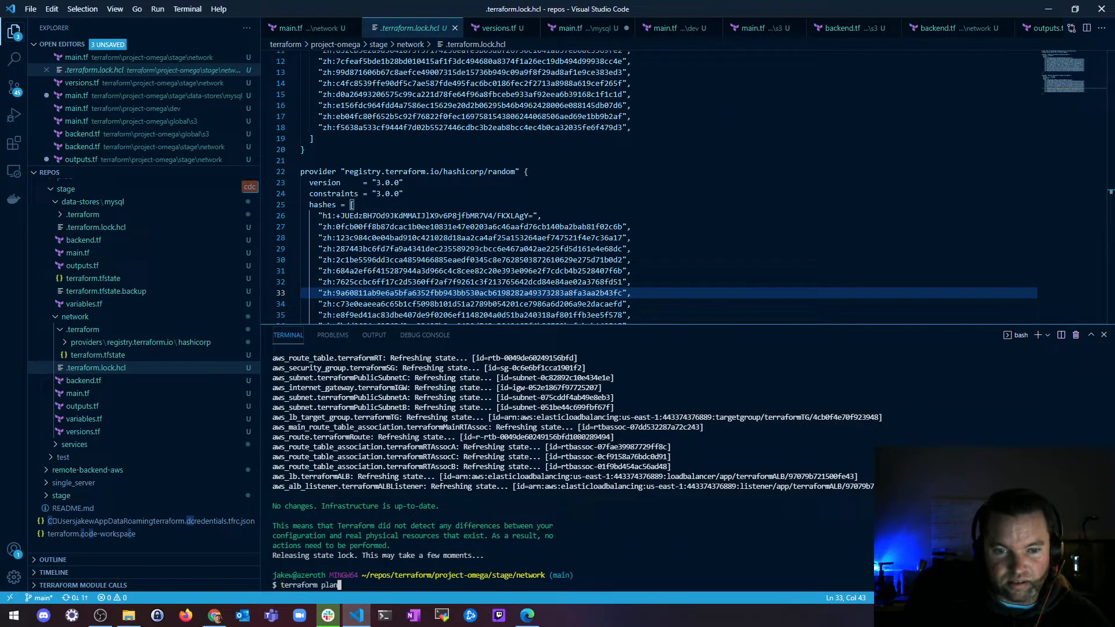
text(apply)
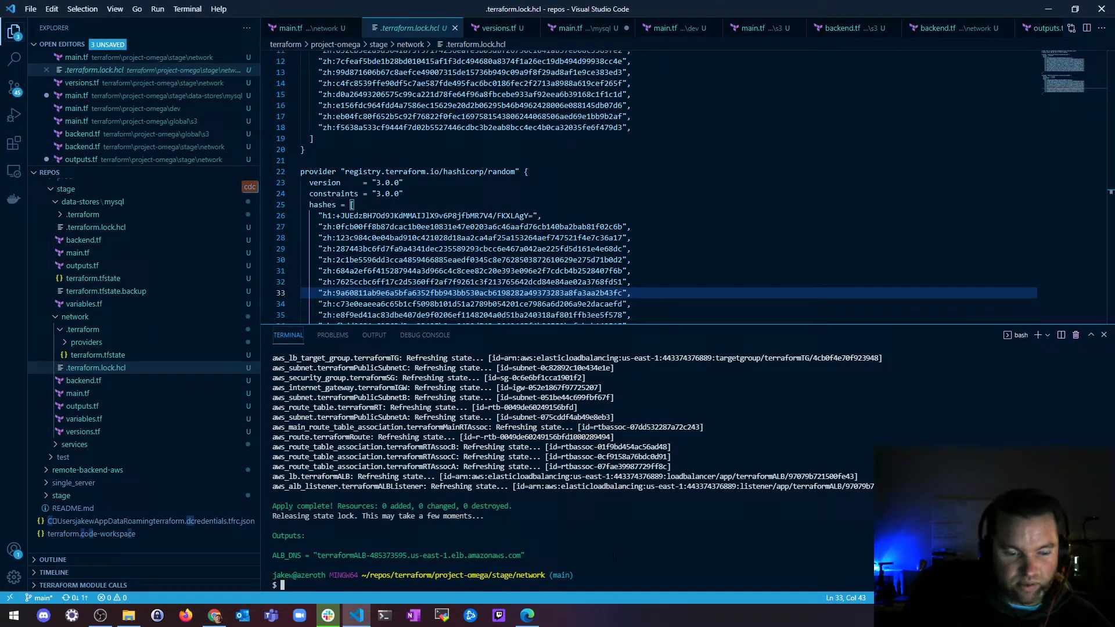
Step: Run terraform init -upgrade, keeping aws v3.63.0 and random v3.0.0
text(terraform init)
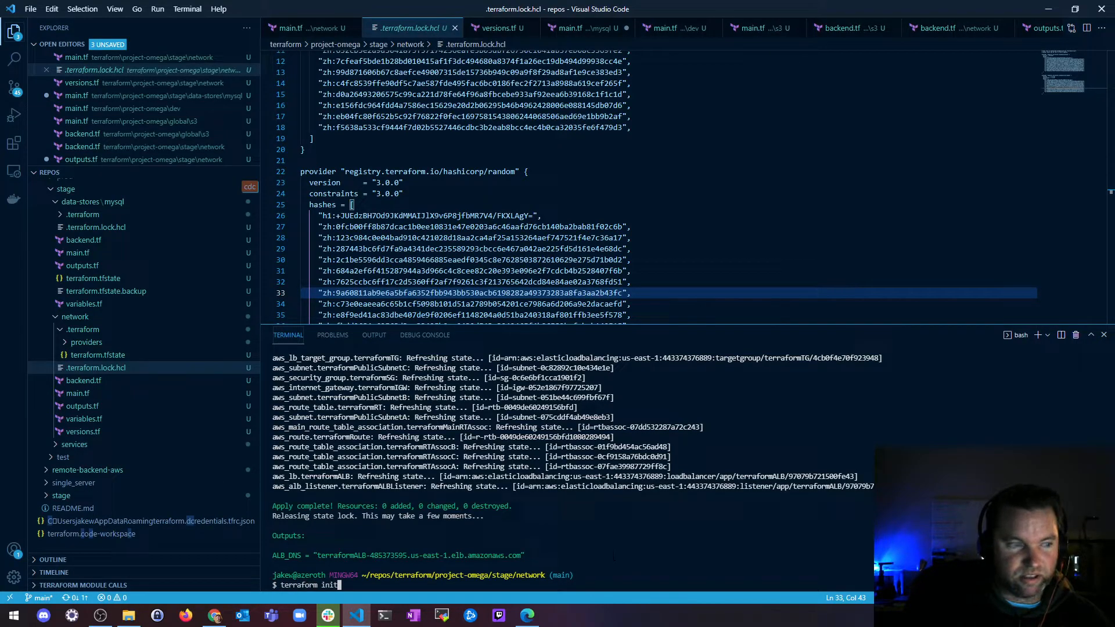
text(-upgrade)
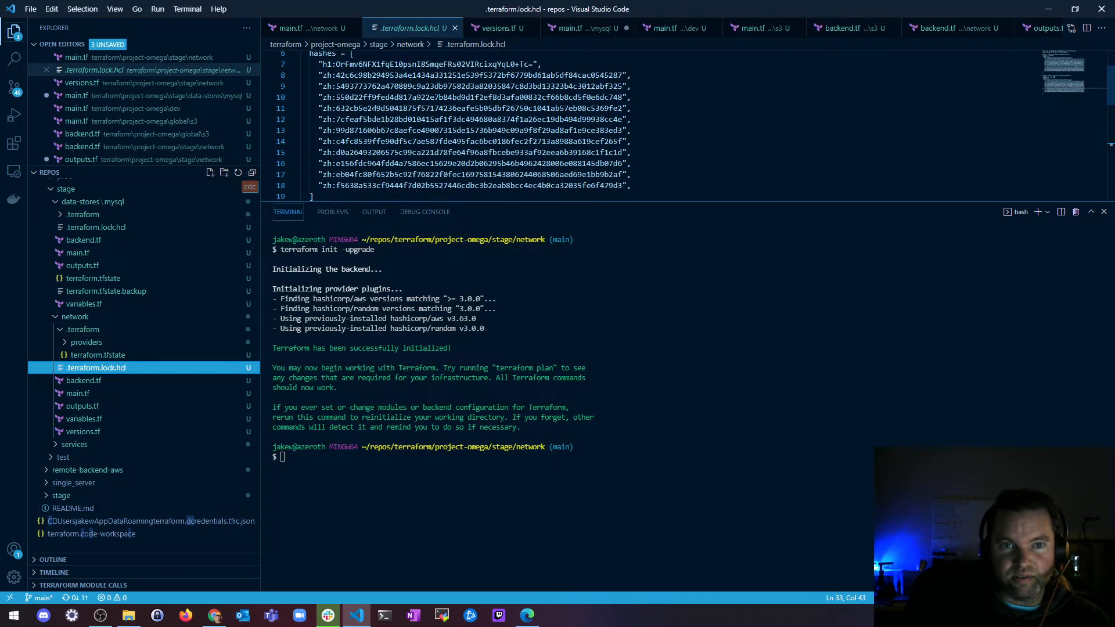
Step: Scroll the lock file, then reopen versions.tf from the network folder to review provider pins
scroll(down, 3)
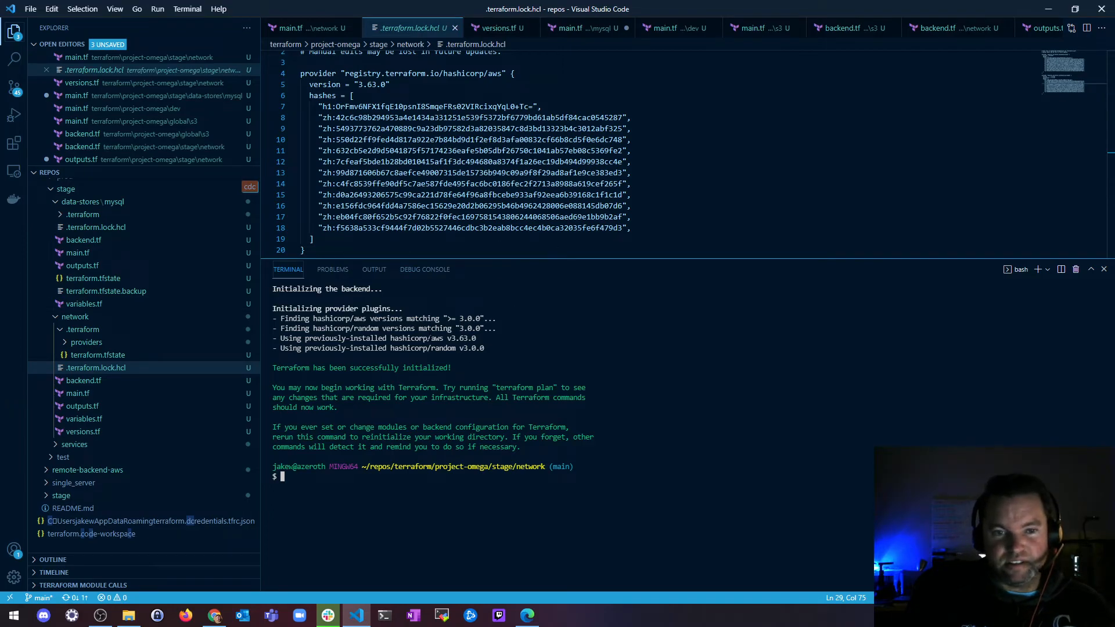
click(95, 368)
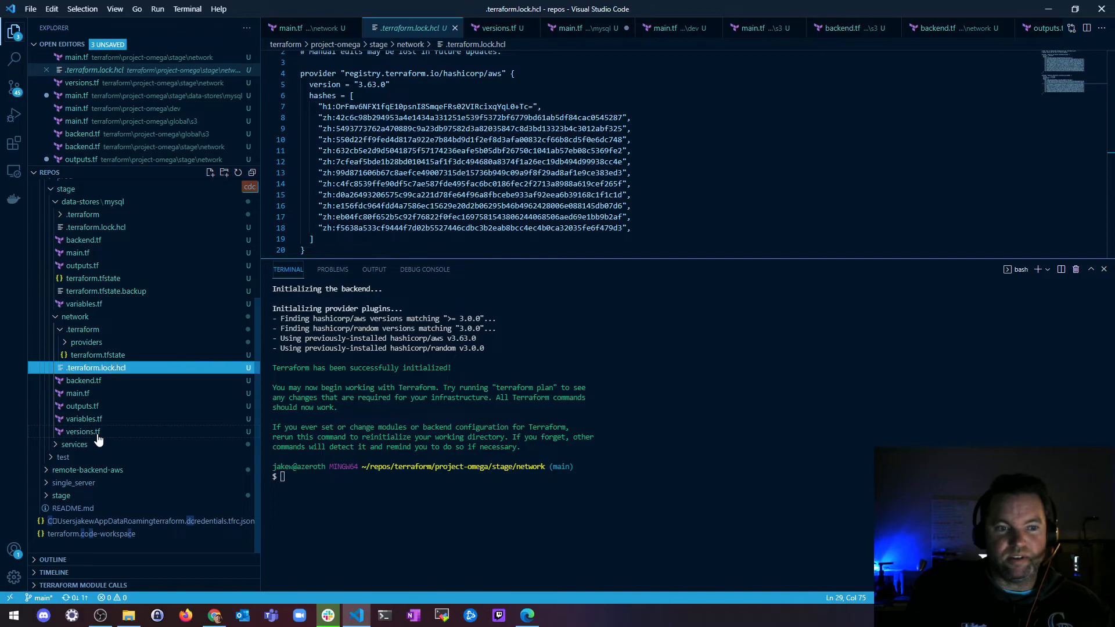
click(82, 431)
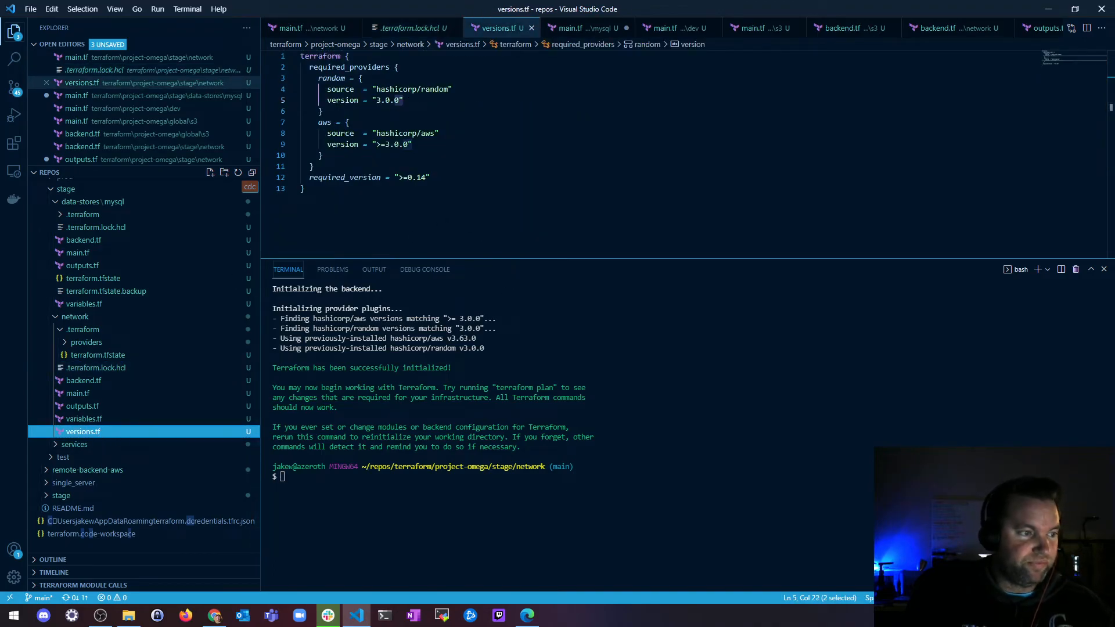